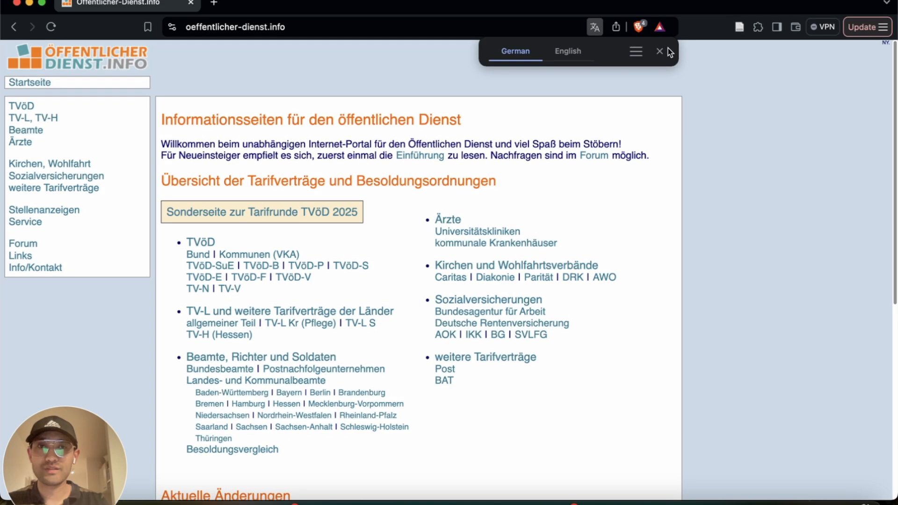
Step: Dismiss the translation bar and scroll the German homepage's list of collective agreements
{"action": "left_click", "coordinate": [656, 51]}
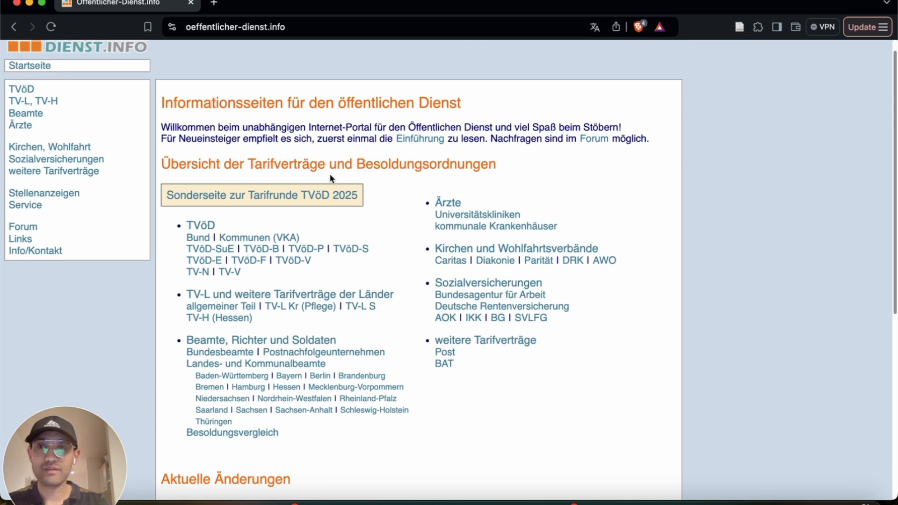
{"action": "scroll", "scroll_direction": "down", "scroll_amount": 3}
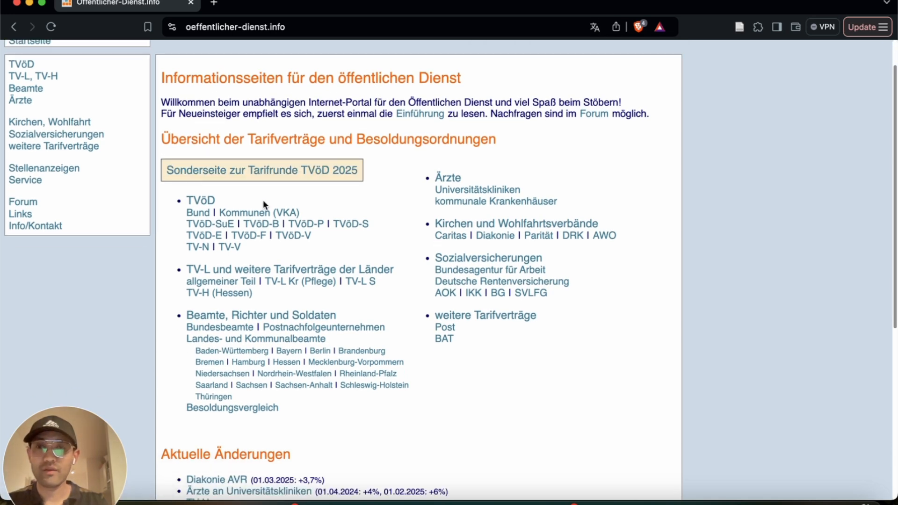
{"action": "mouse_move", "coordinate": [303, 207]}
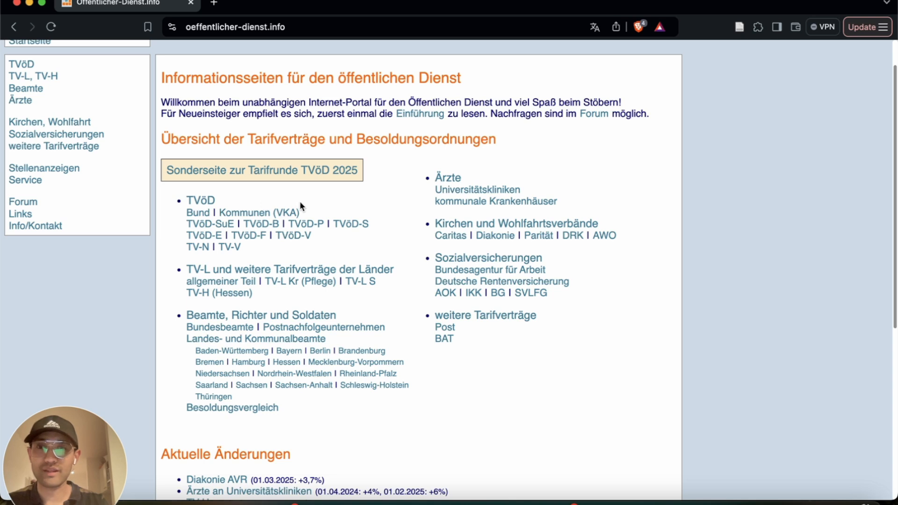
{"action": "mouse_move", "coordinate": [250, 206]}
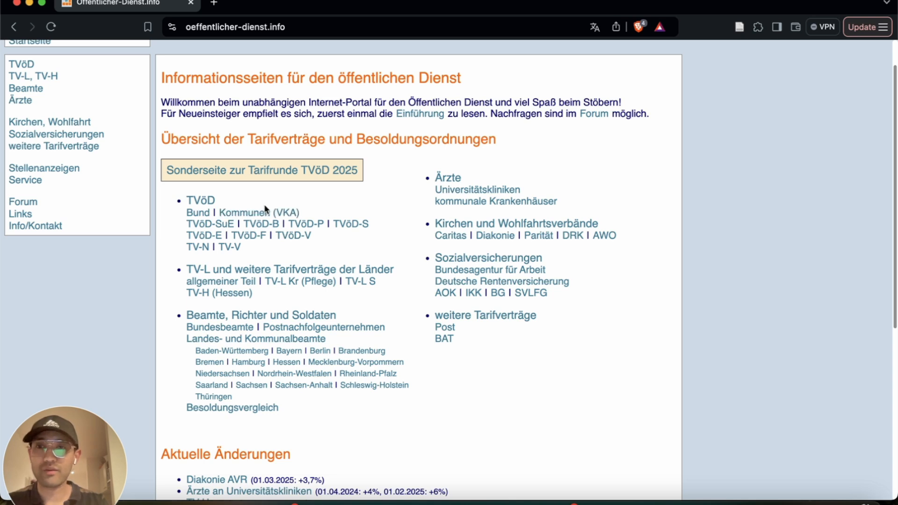
{"action": "mouse_move", "coordinate": [388, 237]}
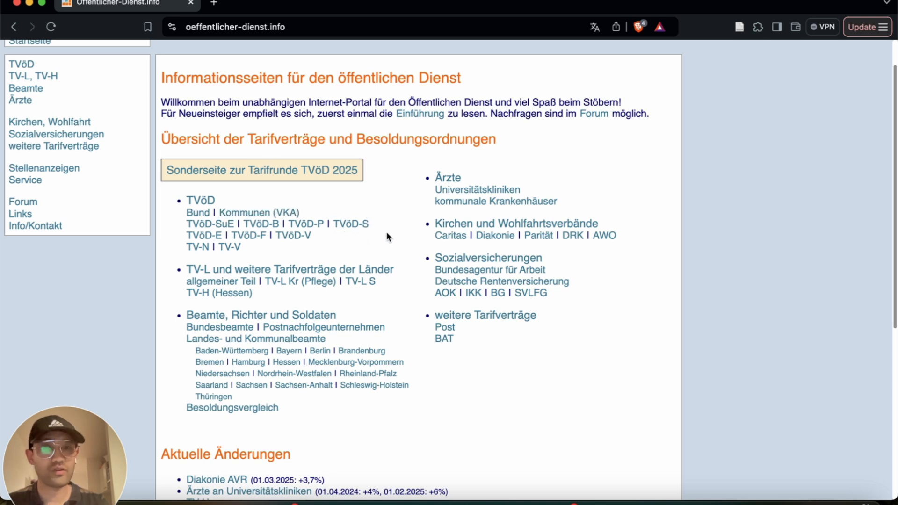
{"action": "mouse_move", "coordinate": [315, 260]}
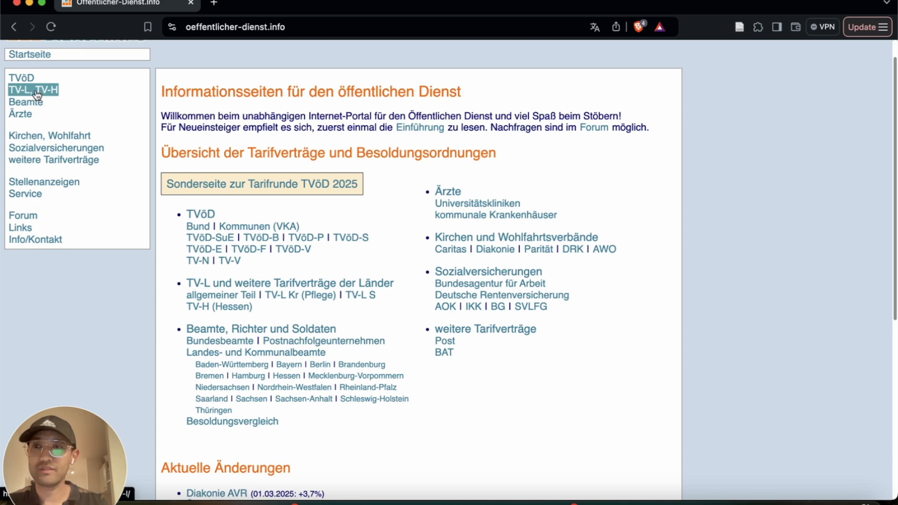
Step: Go to the TV-L, TV-H overview page, translate it to English and dismiss the translate bar
{"action": "left_click", "coordinate": [30, 90]}
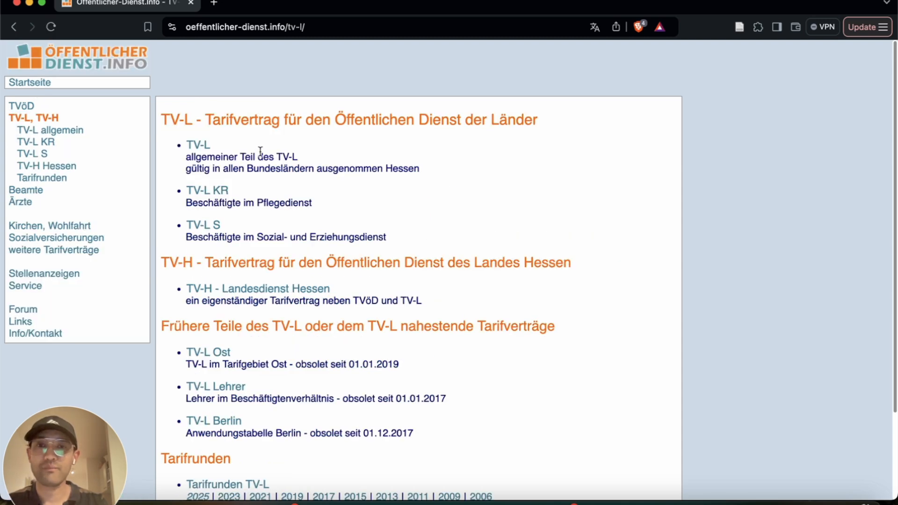
{"action": "mouse_move", "coordinate": [236, 137]}
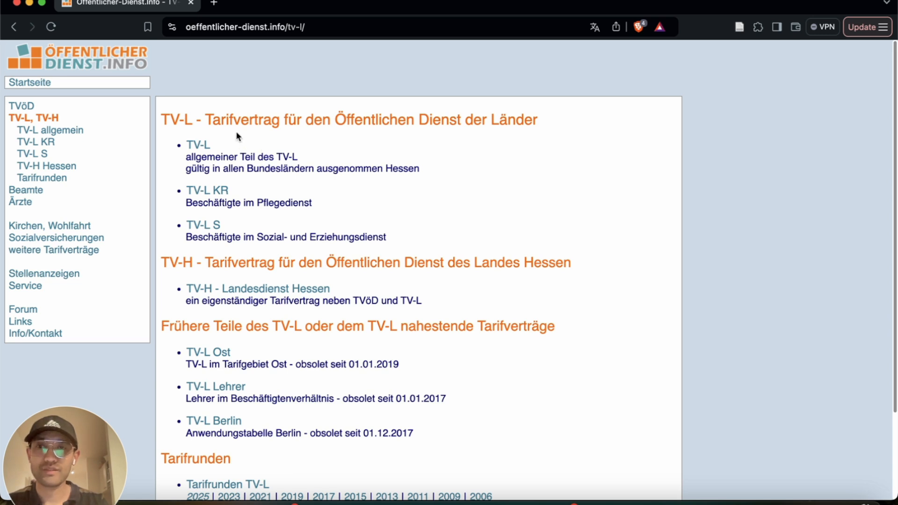
{"action": "mouse_move", "coordinate": [470, 137]}
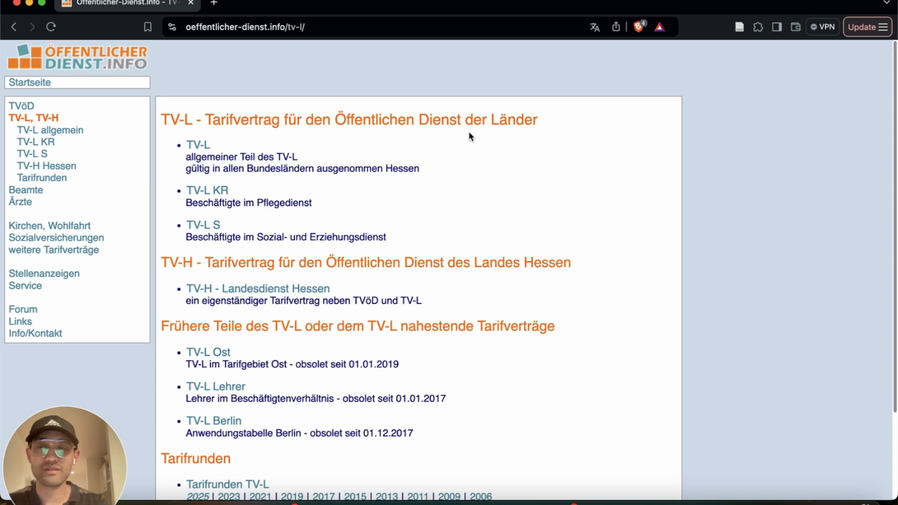
{"action": "right_click", "coordinate": [470, 136]}
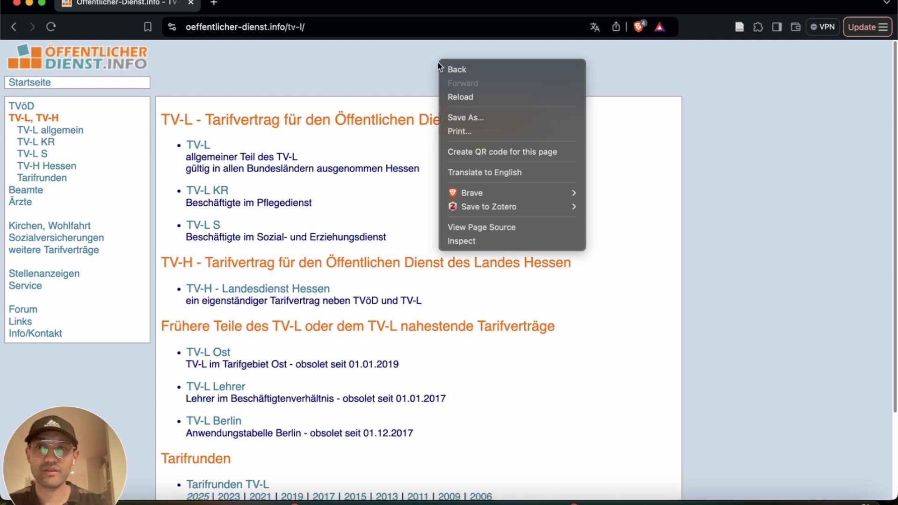
{"action": "left_click", "coordinate": [484, 172]}
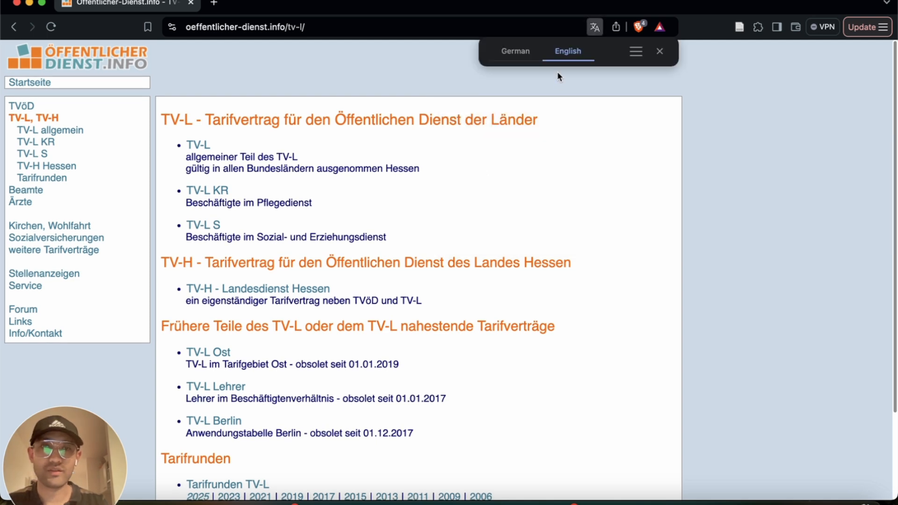
{"action": "left_click", "coordinate": [514, 50]}
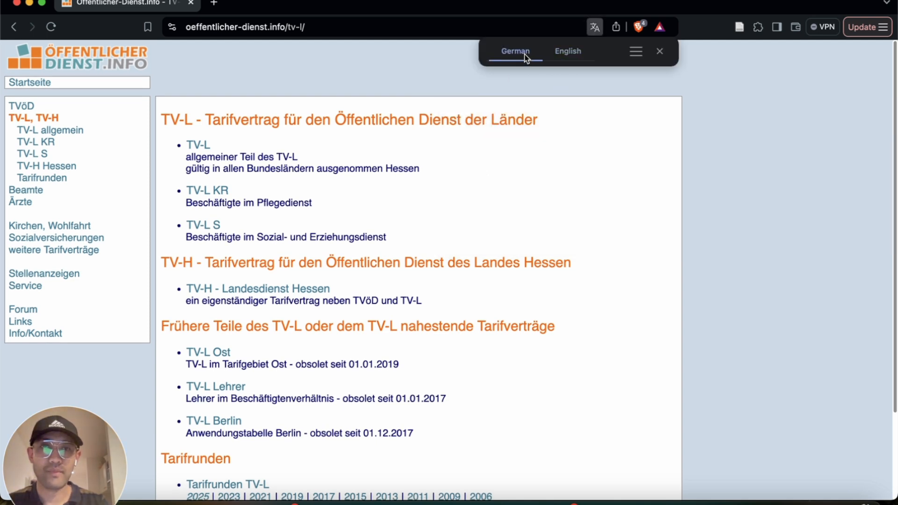
{"action": "left_click", "coordinate": [568, 50]}
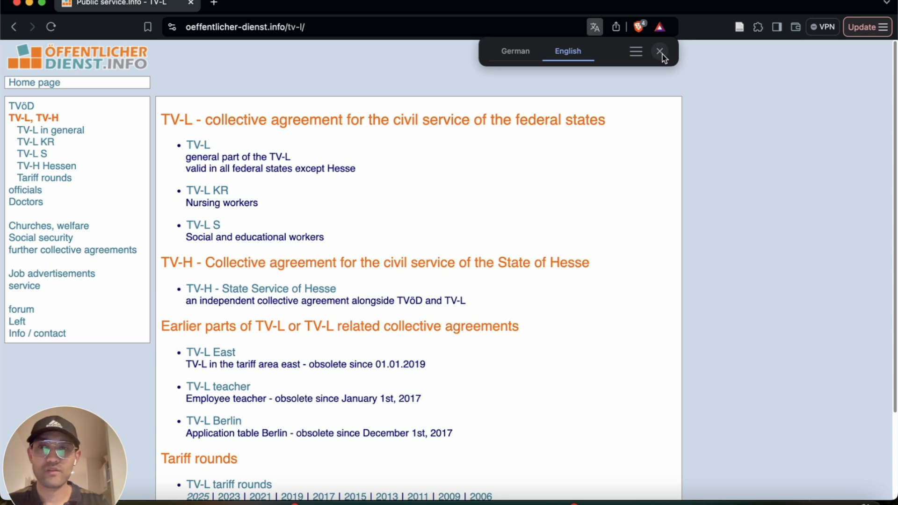
{"action": "mouse_move", "coordinate": [648, 70]}
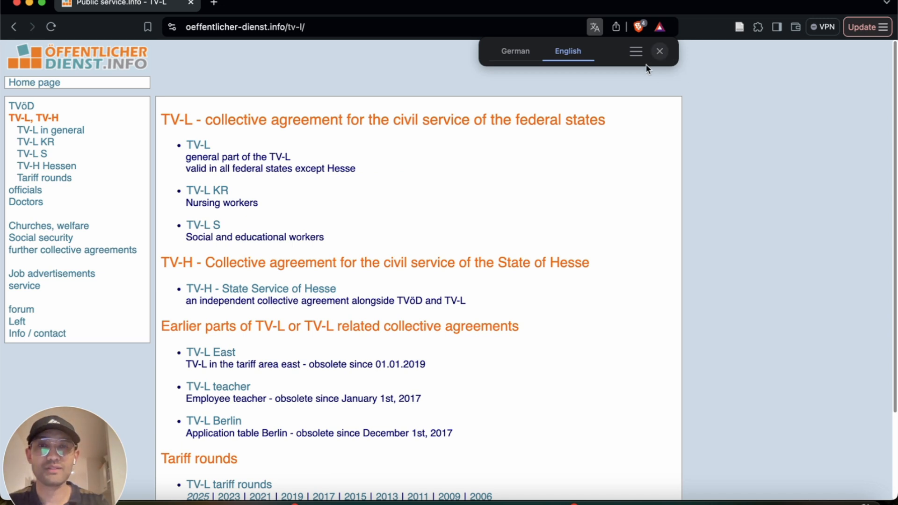
{"action": "left_click", "coordinate": [660, 51]}
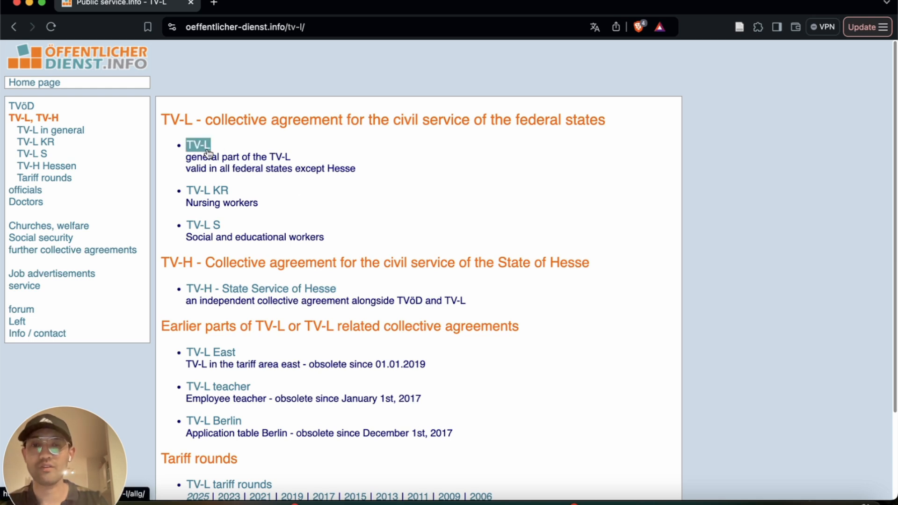
Step: Follow the general TV-L link and from it the Fee calculator TV-L 2025
{"action": "left_click", "coordinate": [199, 145]}
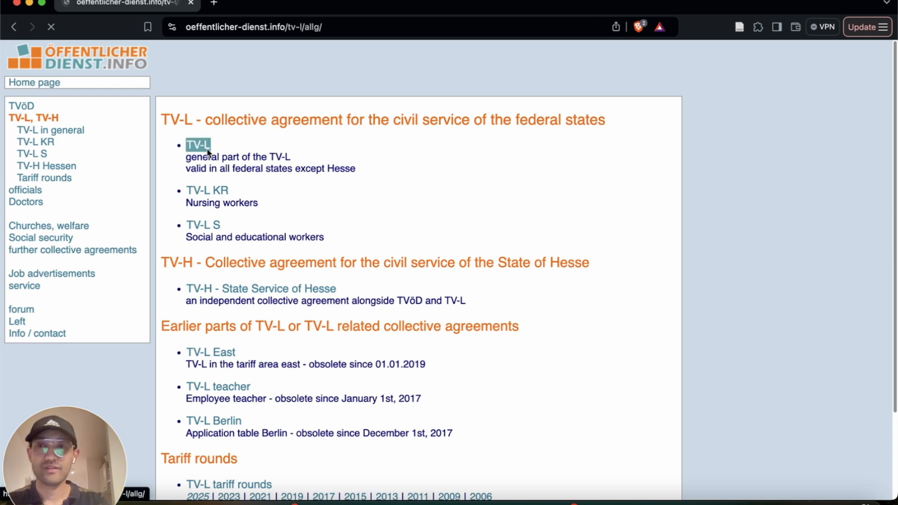
{"action": "left_click", "coordinate": [198, 144]}
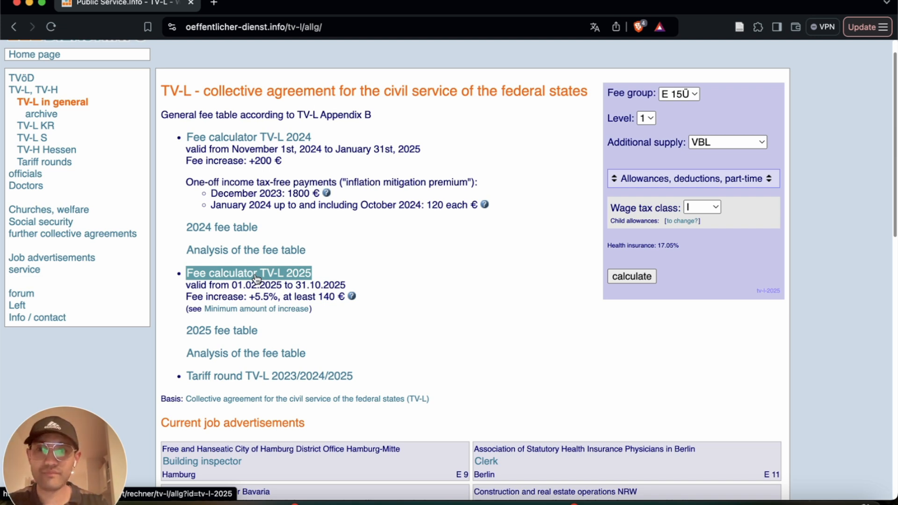
{"action": "left_click", "coordinate": [248, 273]}
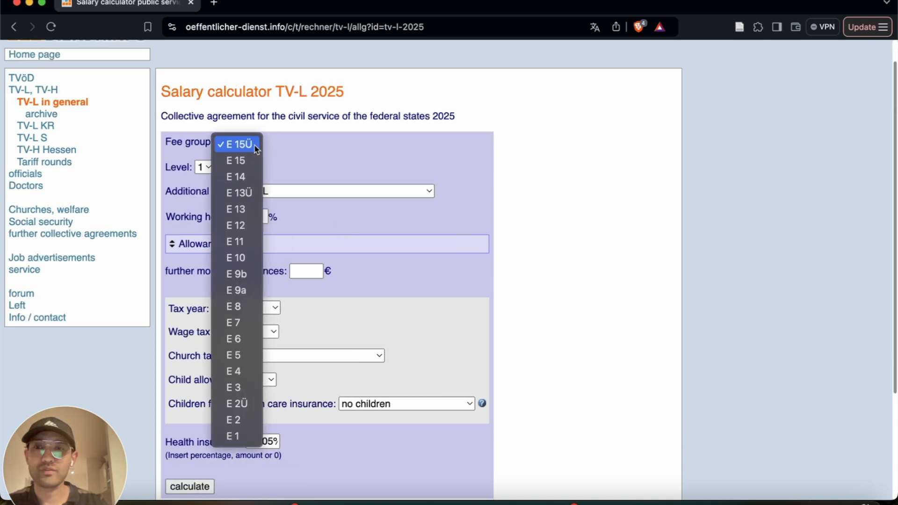
{"action": "mouse_move", "coordinate": [243, 210]}
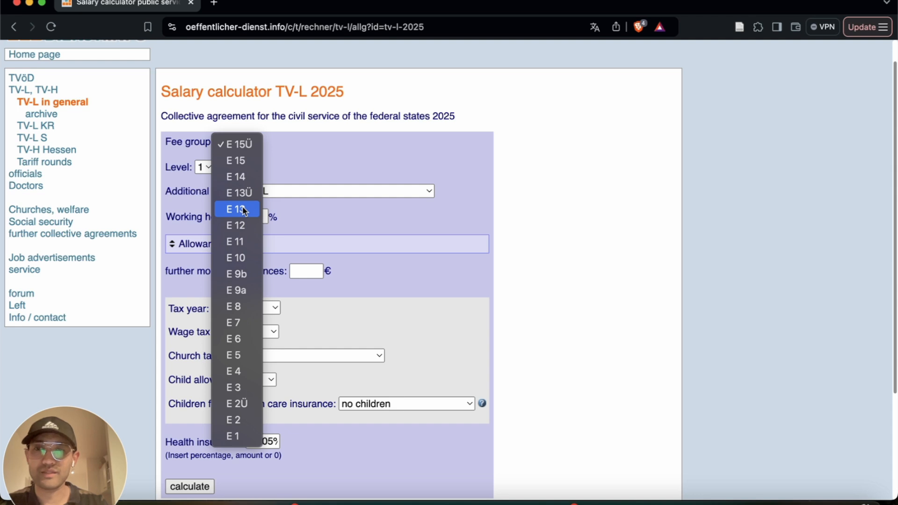
Step: Choose fee group E 13 and keep experience level 1 in the calculator
{"action": "left_click", "coordinate": [236, 208]}
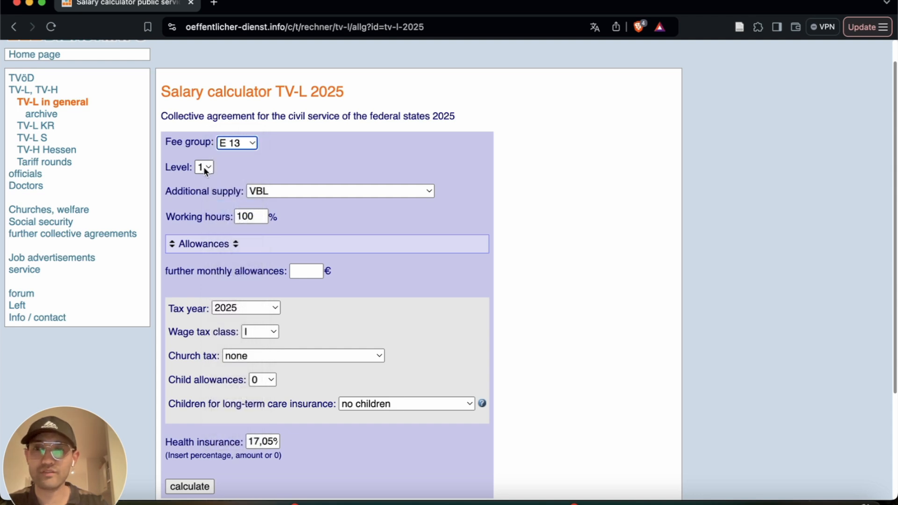
{"action": "left_click", "coordinate": [204, 166]}
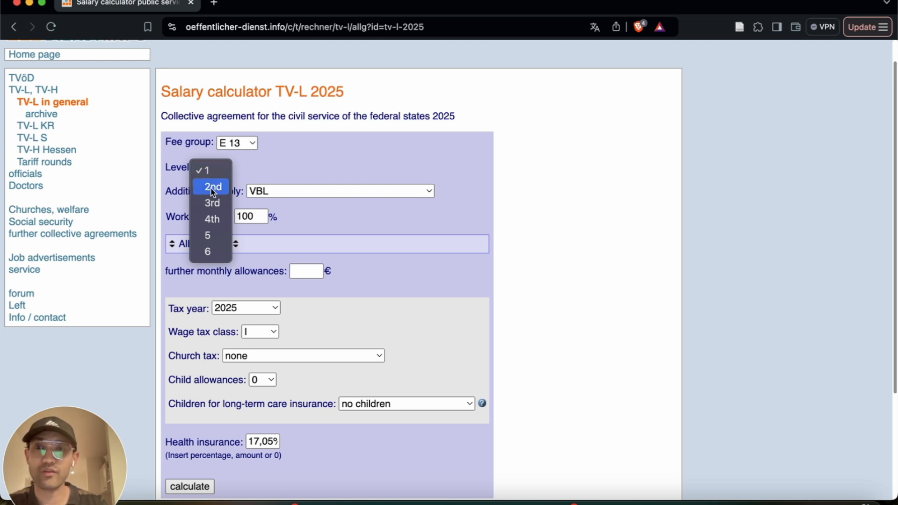
{"action": "mouse_move", "coordinate": [213, 202]}
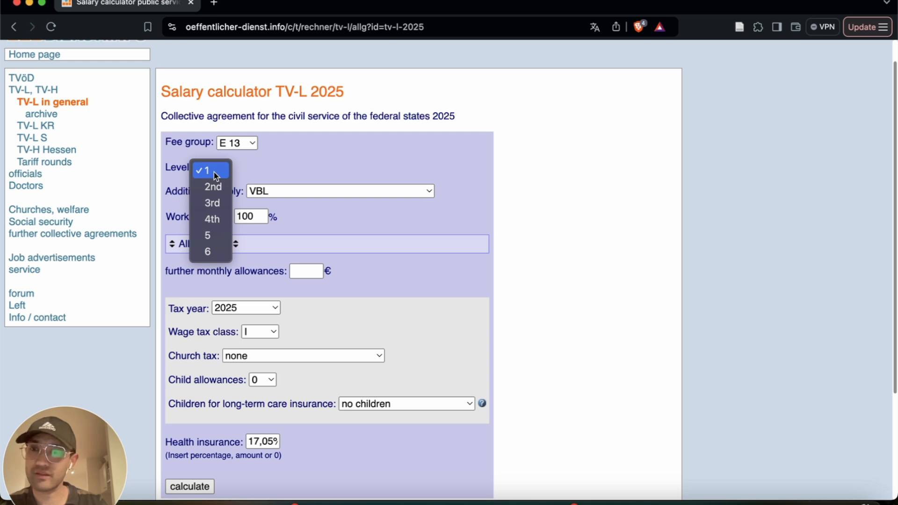
{"action": "left_click", "coordinate": [204, 170]}
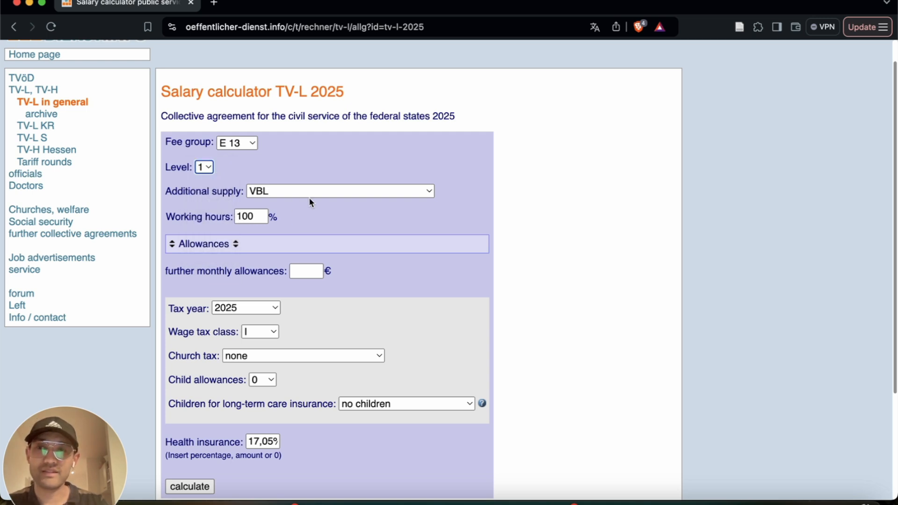
{"action": "mouse_move", "coordinate": [313, 200]}
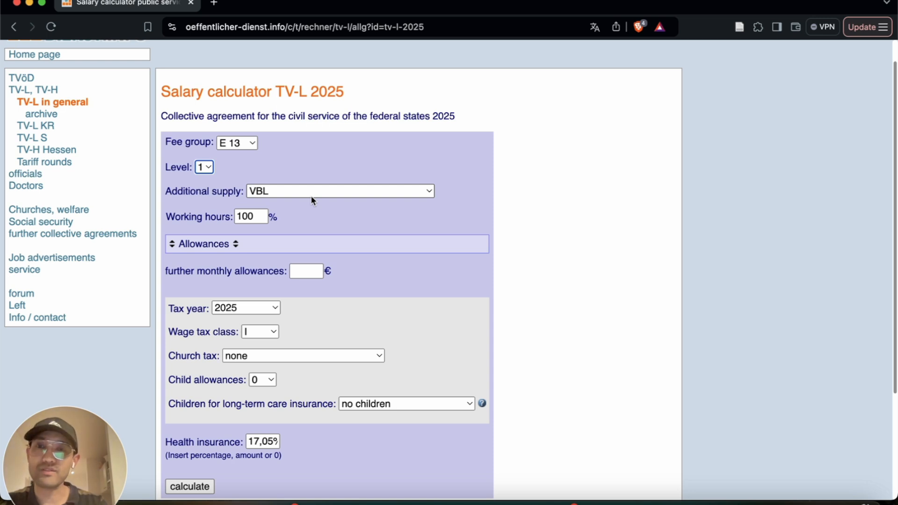
{"action": "mouse_move", "coordinate": [317, 197]}
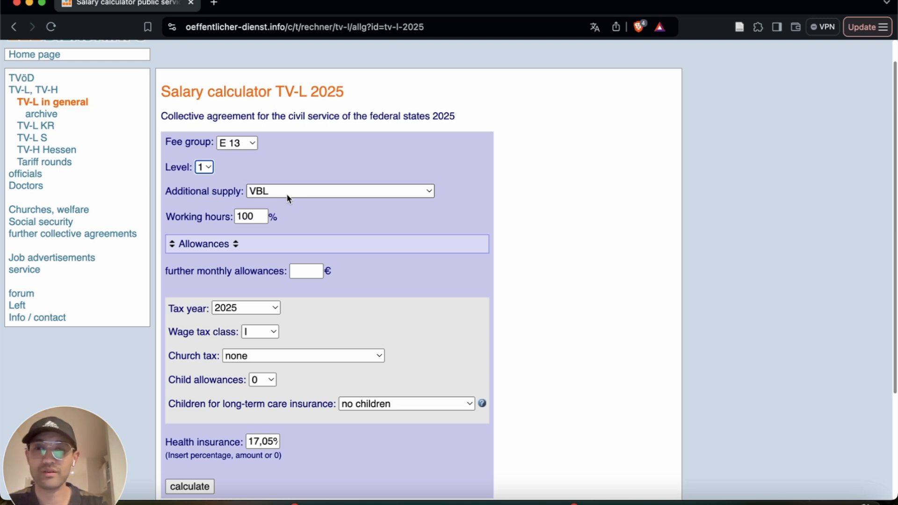
Step: Change the working hours share from 100 % to 67 % and move down to the tax settings
{"action": "left_click", "coordinate": [251, 217]}
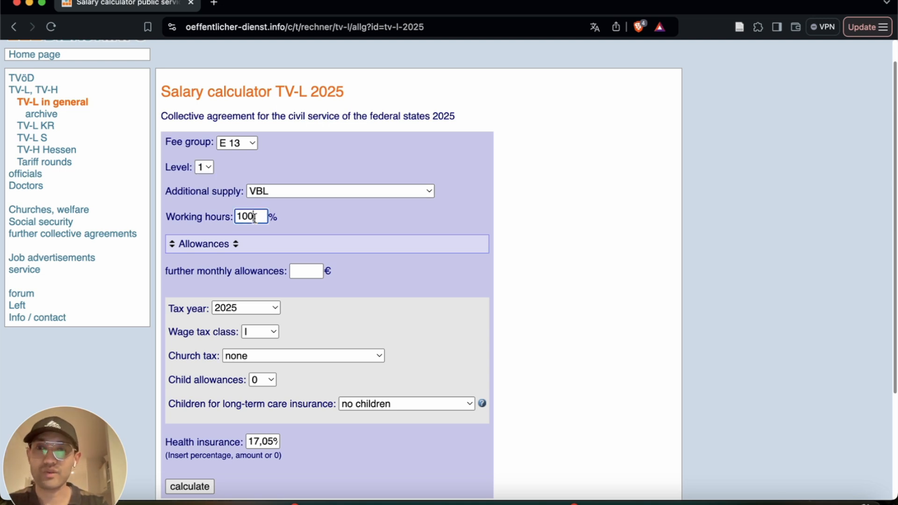
{"action": "mouse_move", "coordinate": [252, 230]}
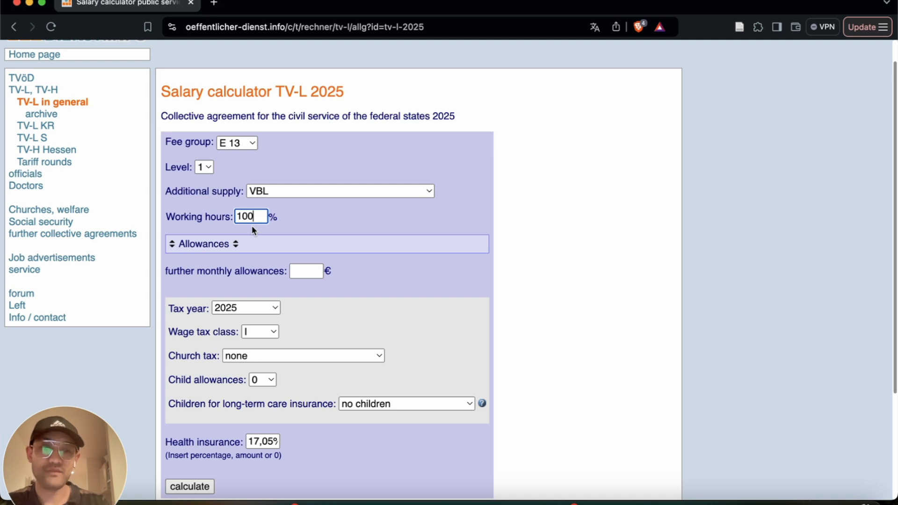
{"action": "key", "text": "backspace"}
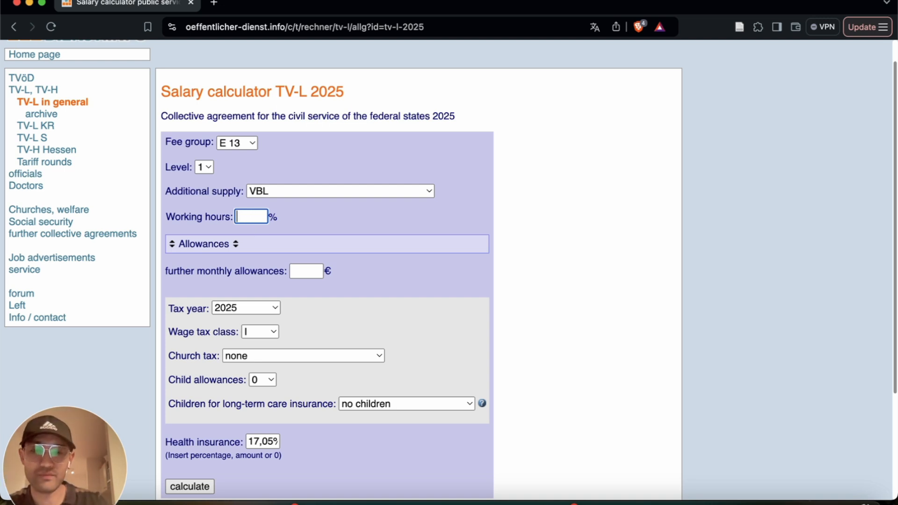
{"action": "type", "text": "6"}
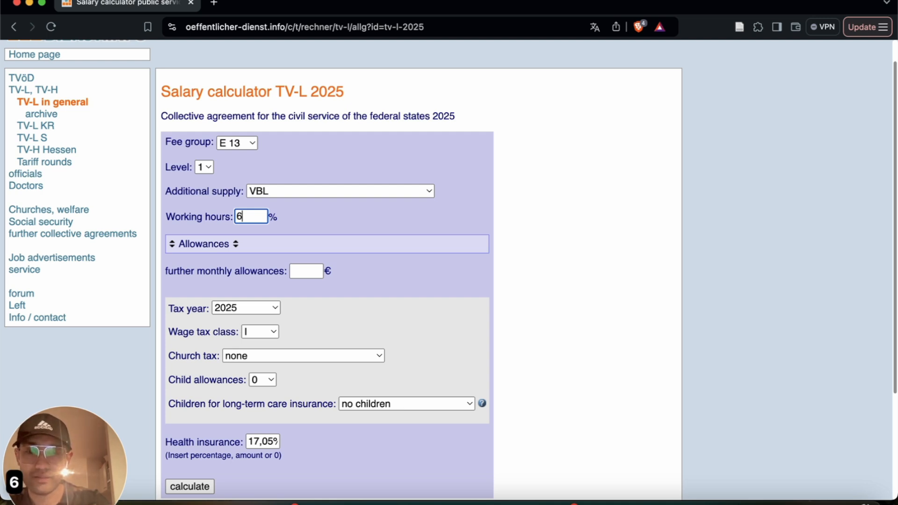
{"action": "type", "text": "7"}
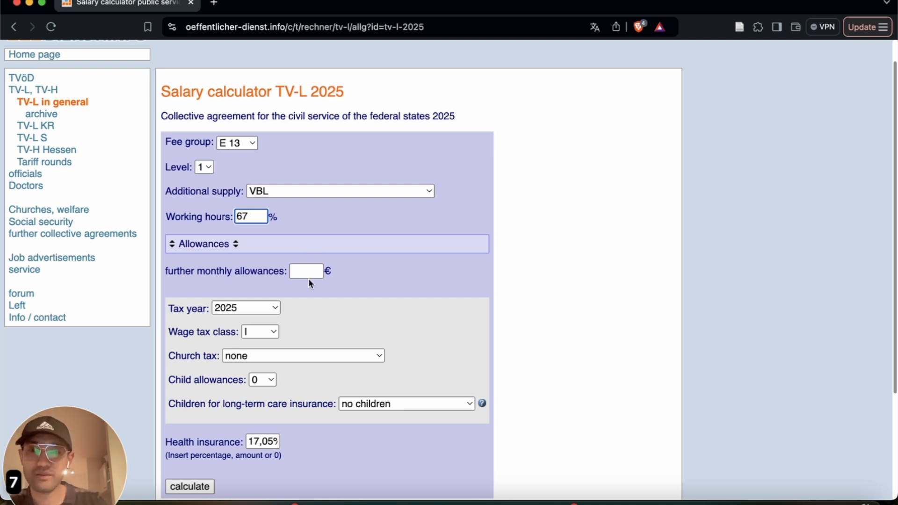
{"action": "scroll", "scroll_direction": "down", "scroll_amount": 3}
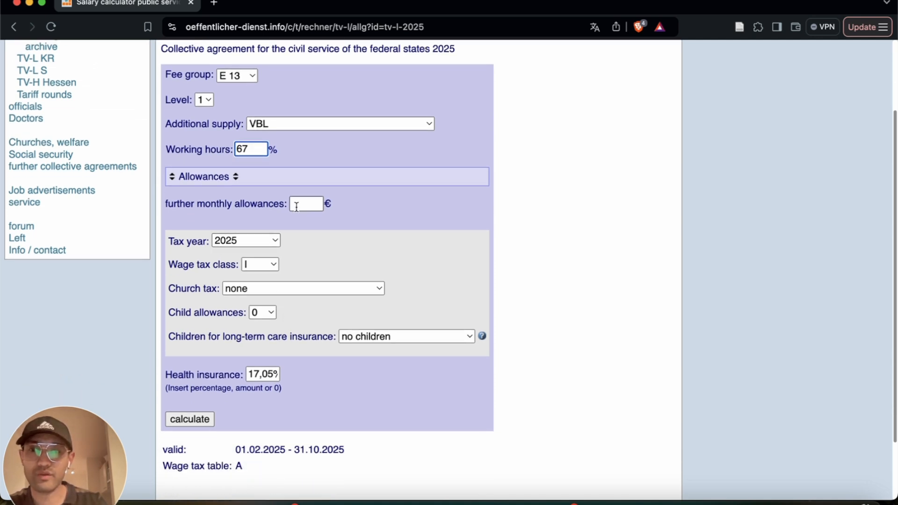
{"action": "scroll", "scroll_direction": "down", "scroll_amount": 3}
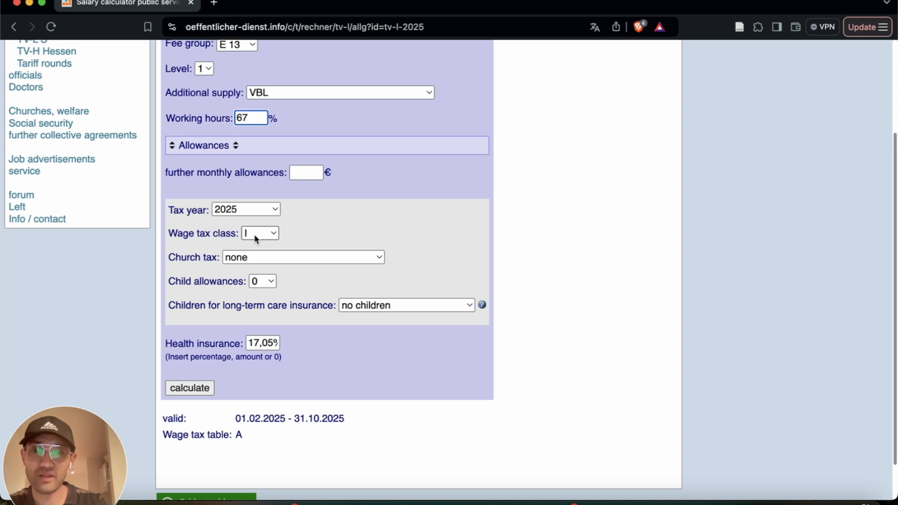
{"action": "mouse_move", "coordinate": [267, 234]}
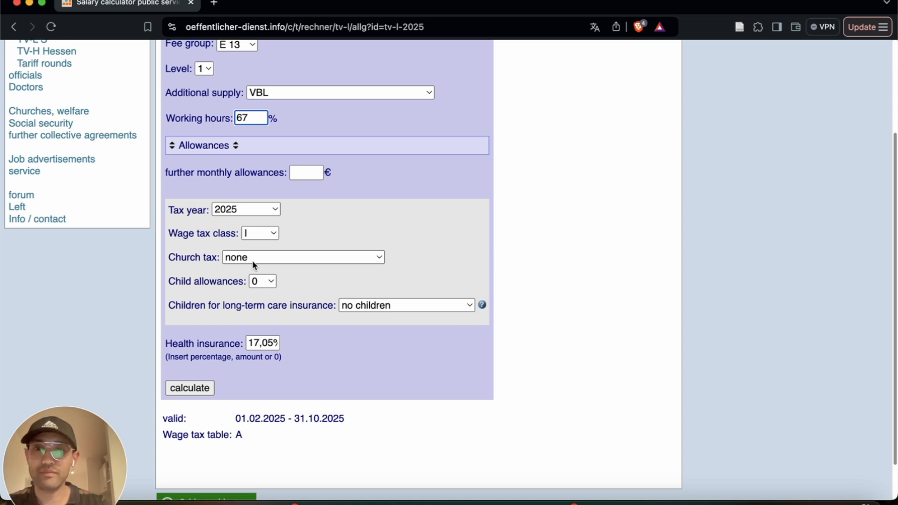
{"action": "left_click", "coordinate": [303, 258]}
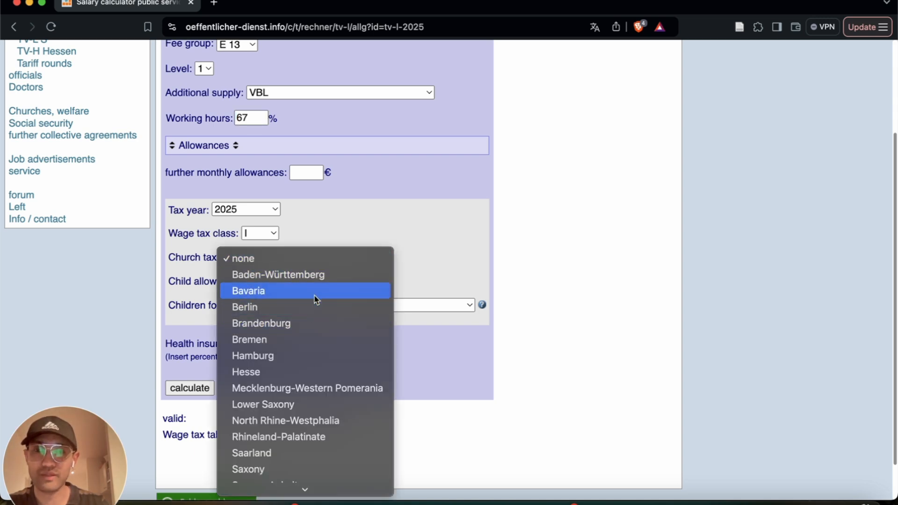
{"action": "mouse_move", "coordinate": [282, 259]}
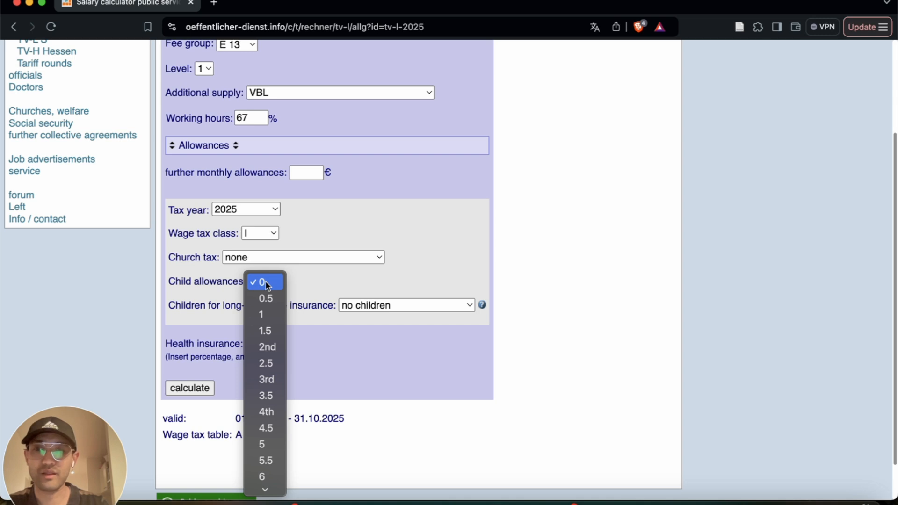
{"action": "left_click", "coordinate": [261, 283]}
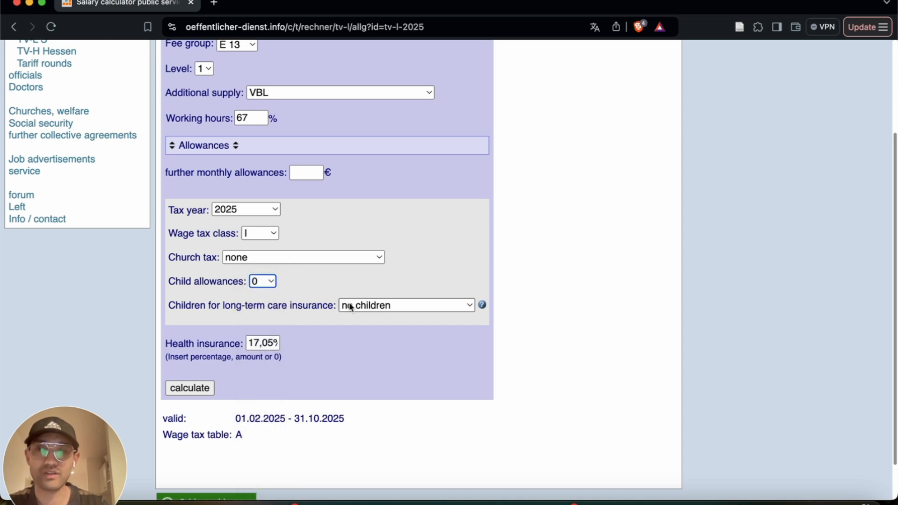
{"action": "scroll", "scroll_direction": "down", "scroll_amount": 3}
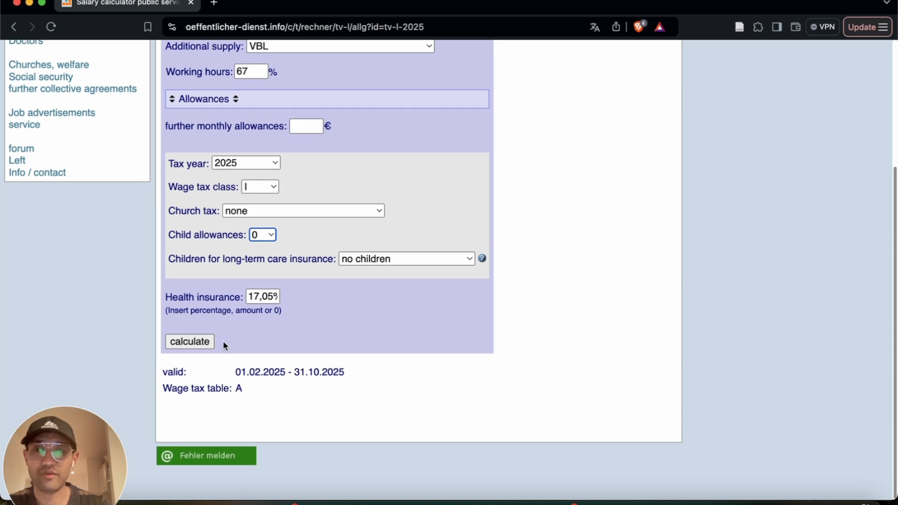
{"action": "mouse_move", "coordinate": [213, 360]}
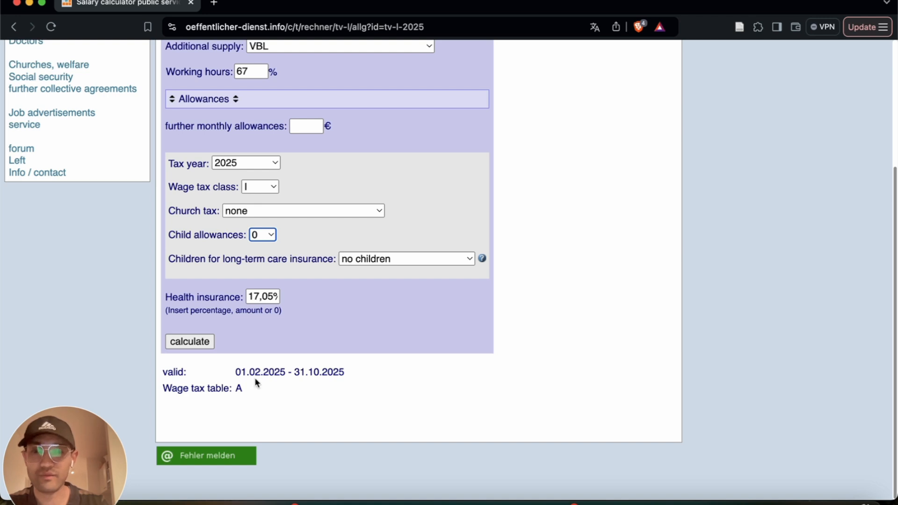
{"action": "mouse_move", "coordinate": [332, 394]}
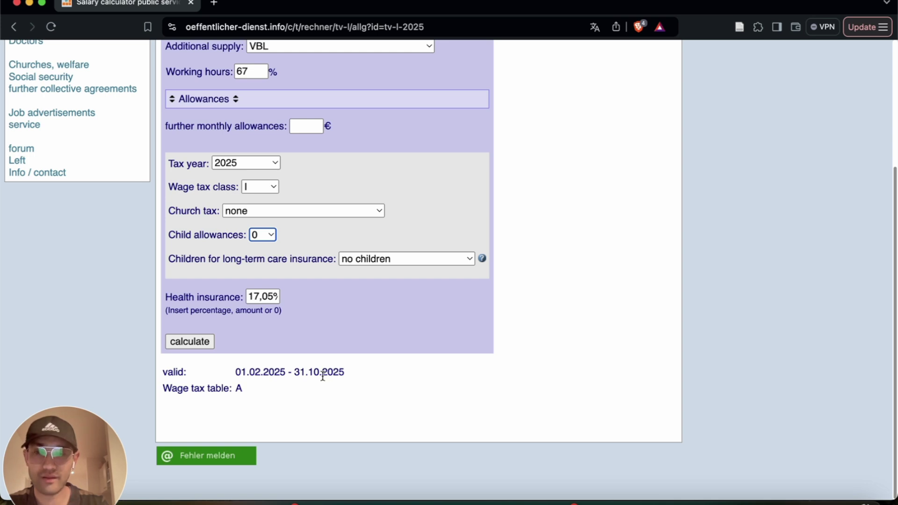
{"action": "mouse_move", "coordinate": [235, 378]}
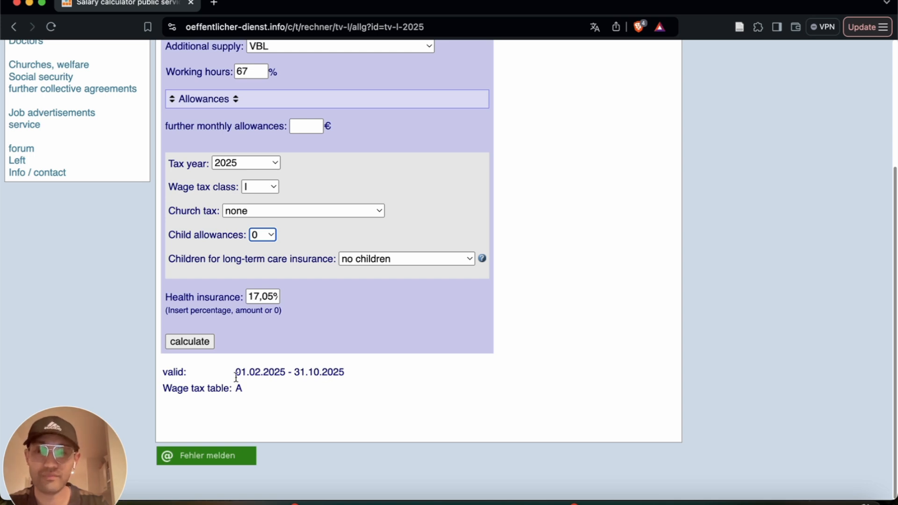
{"action": "mouse_move", "coordinate": [193, 356]}
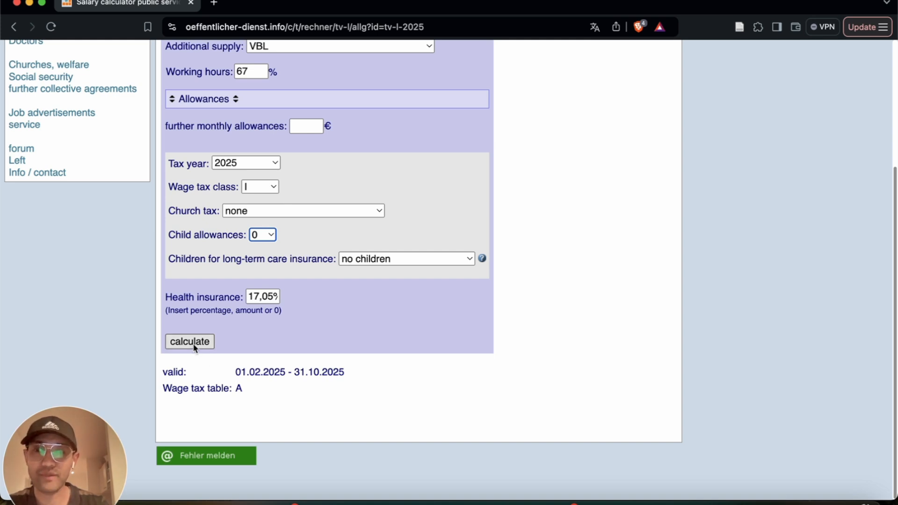
{"action": "left_click", "coordinate": [189, 342]}
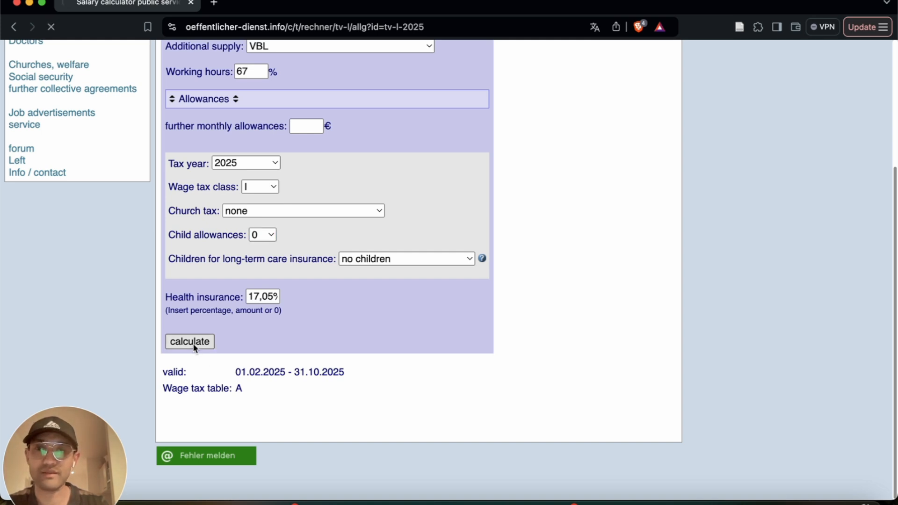
{"action": "left_click", "coordinate": [189, 341]}
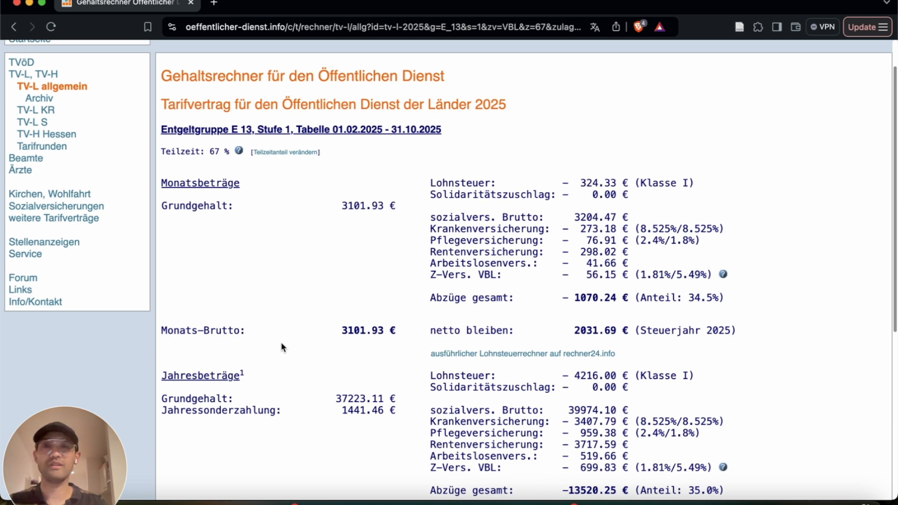
{"action": "scroll", "scroll_direction": "down", "scroll_amount": 3}
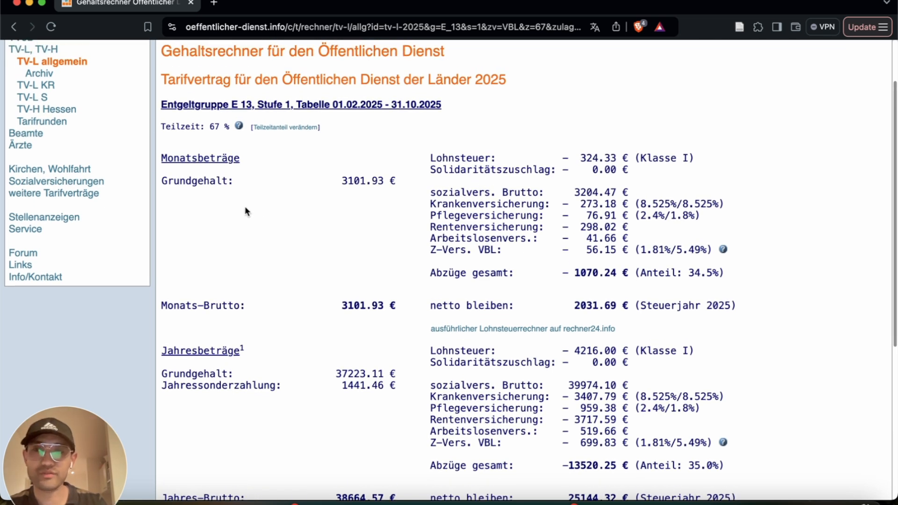
{"action": "mouse_move", "coordinate": [250, 163]}
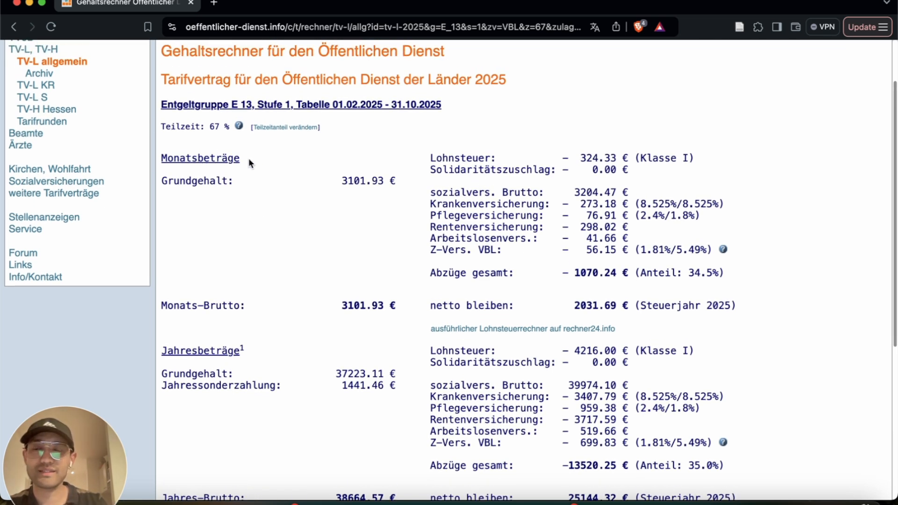
{"action": "mouse_move", "coordinate": [333, 158]}
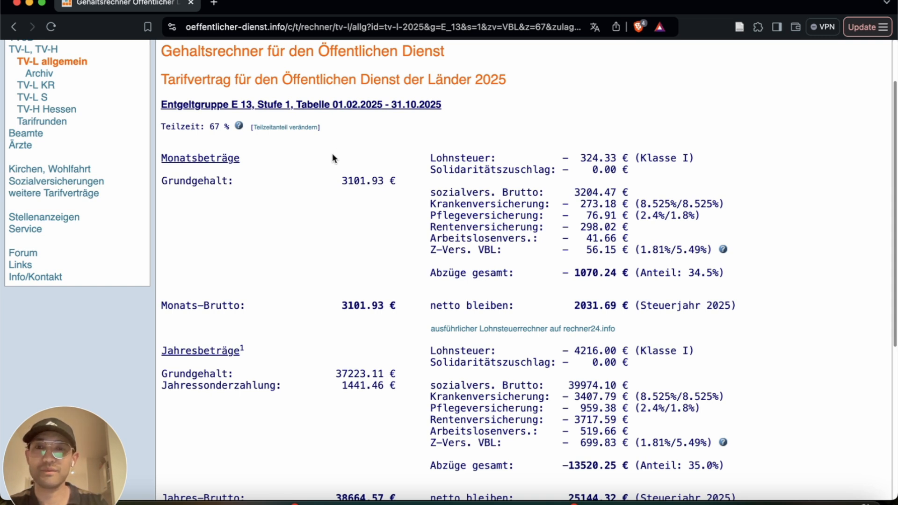
{"action": "mouse_move", "coordinate": [357, 180]}
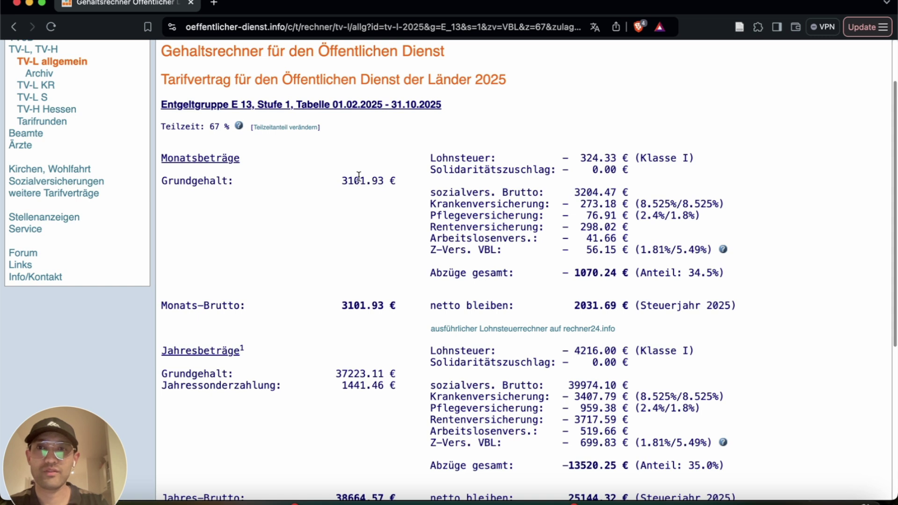
{"action": "mouse_move", "coordinate": [384, 195]}
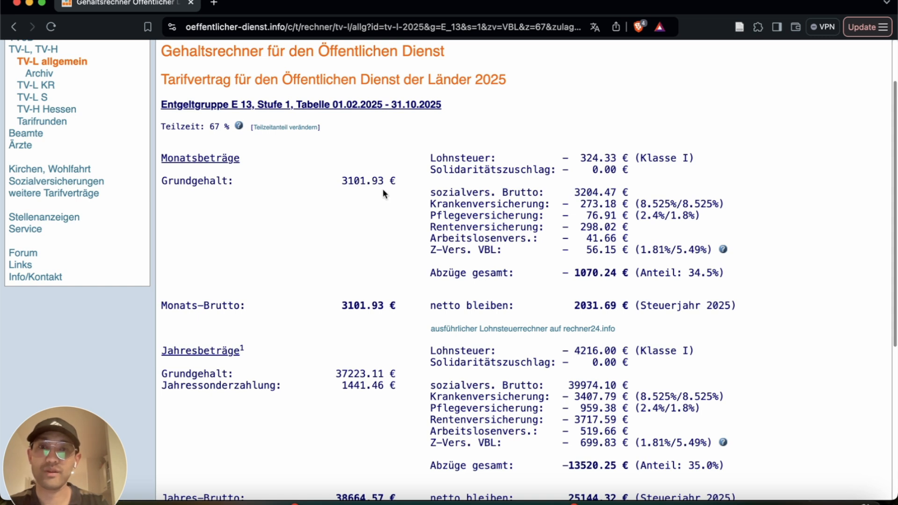
{"action": "mouse_move", "coordinate": [371, 238]}
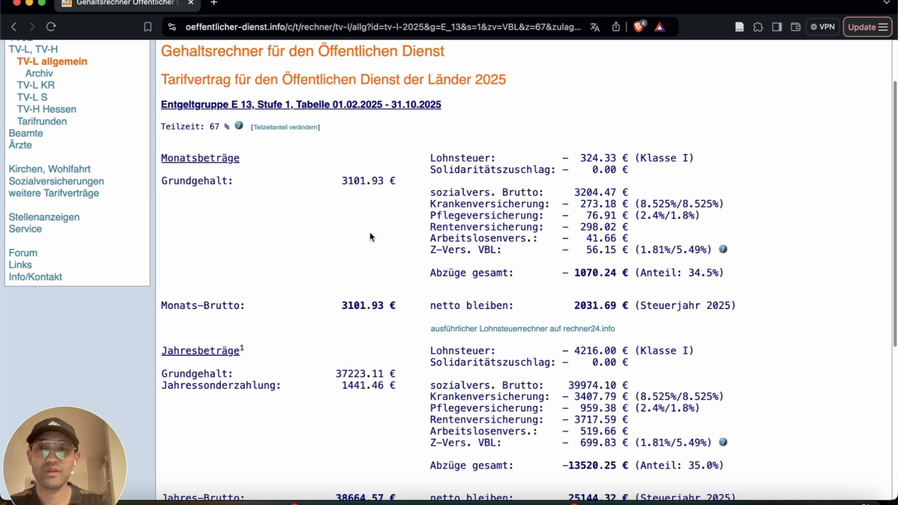
{"action": "scroll", "scroll_direction": "down", "scroll_amount": 3}
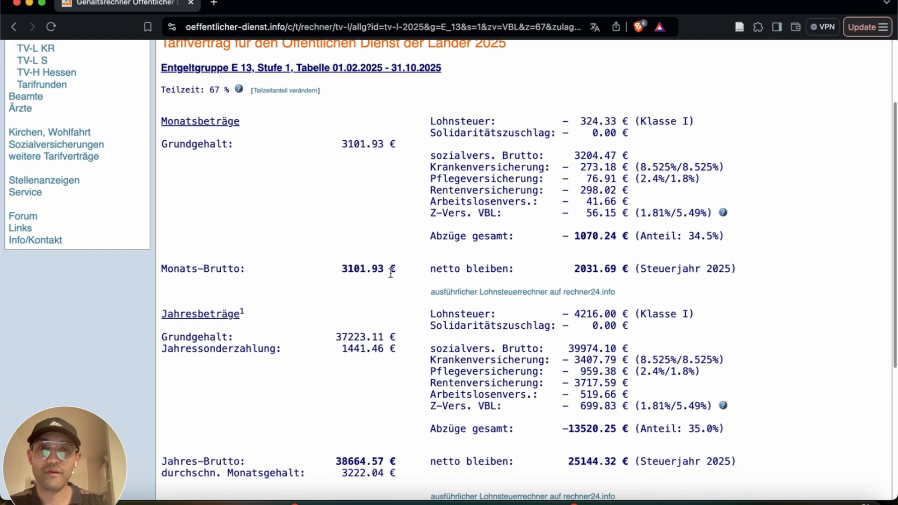
{"action": "scroll", "scroll_direction": "down", "scroll_amount": 3}
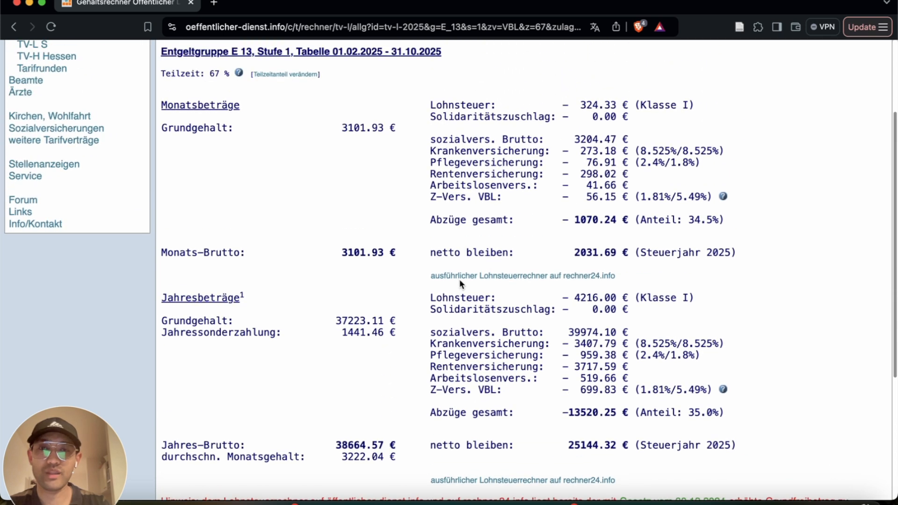
{"action": "mouse_move", "coordinate": [431, 253]}
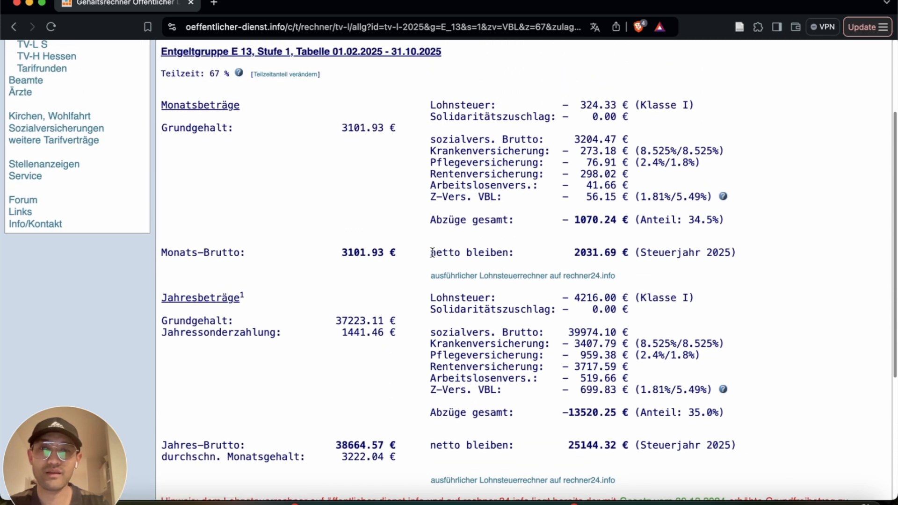
{"action": "left_click_drag", "start_coordinate": [430, 252], "coordinate": [621, 252]}
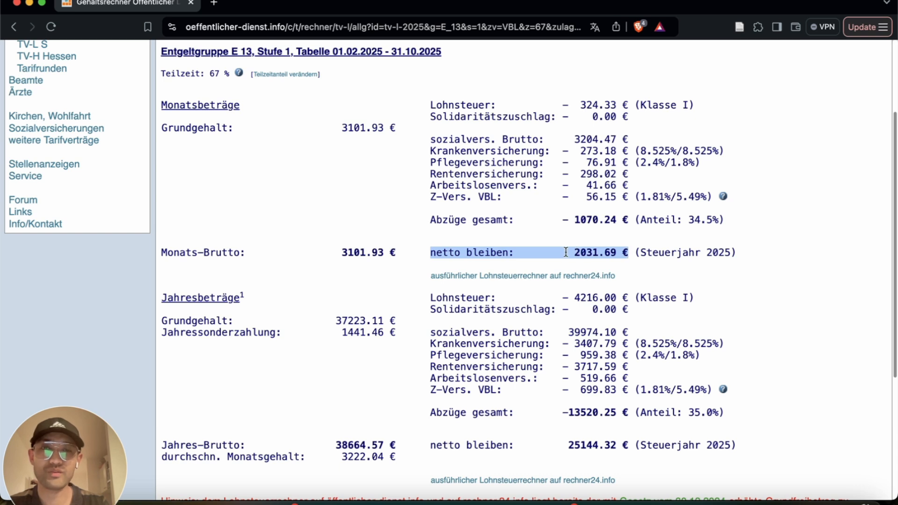
{"action": "mouse_move", "coordinate": [615, 268]}
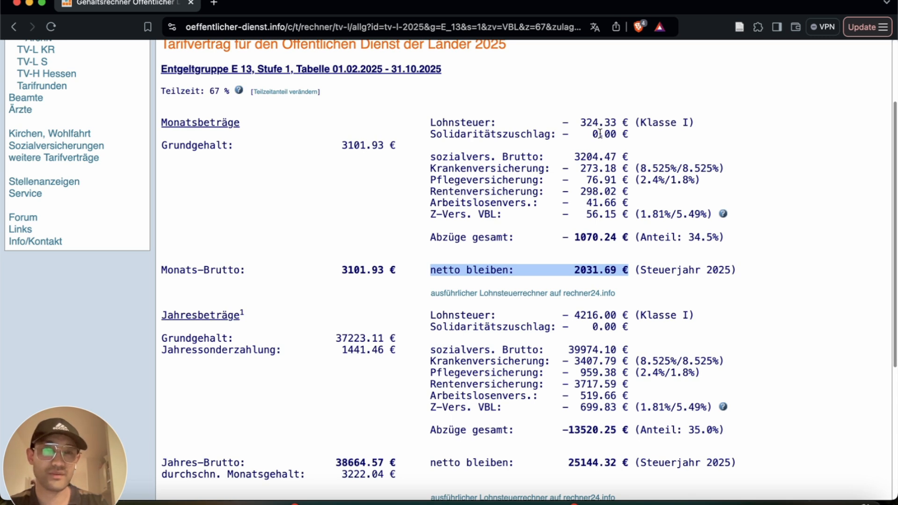
{"action": "mouse_move", "coordinate": [618, 131]}
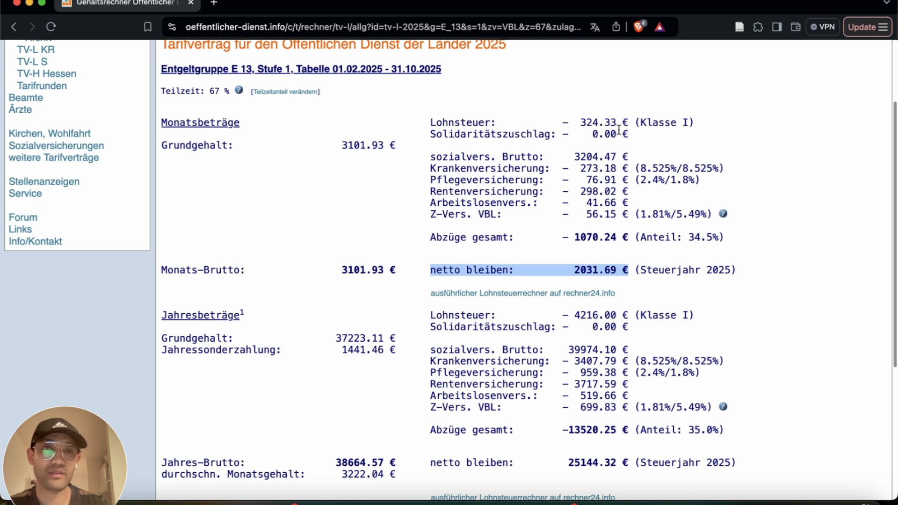
{"action": "mouse_move", "coordinate": [570, 159]}
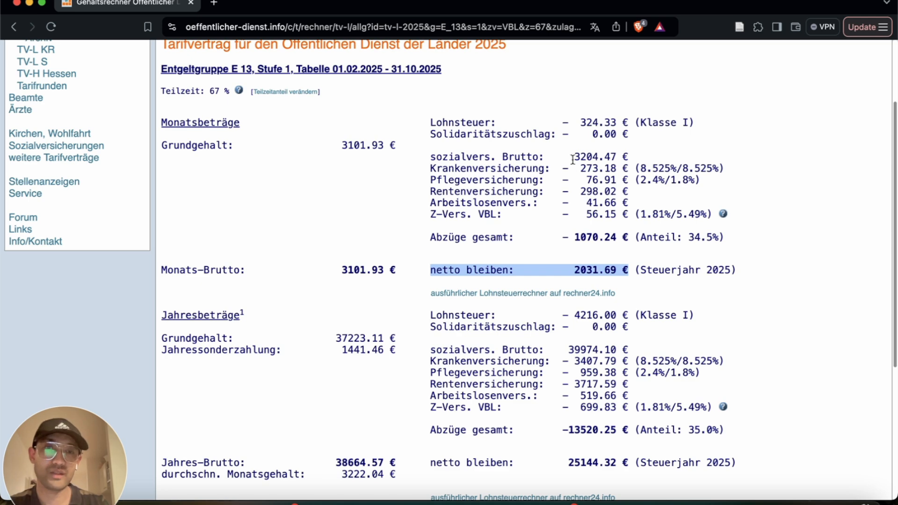
{"action": "mouse_move", "coordinate": [606, 168]}
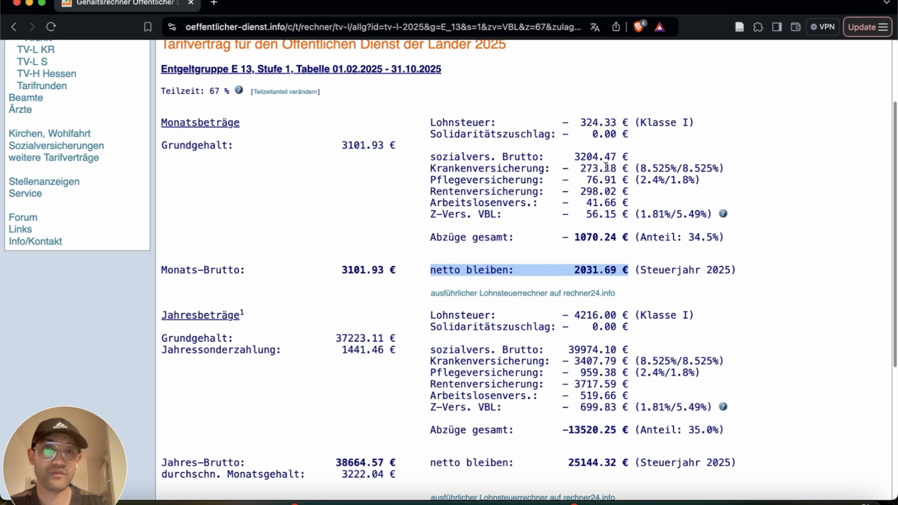
{"action": "scroll", "scroll_direction": "down", "scroll_amount": 3}
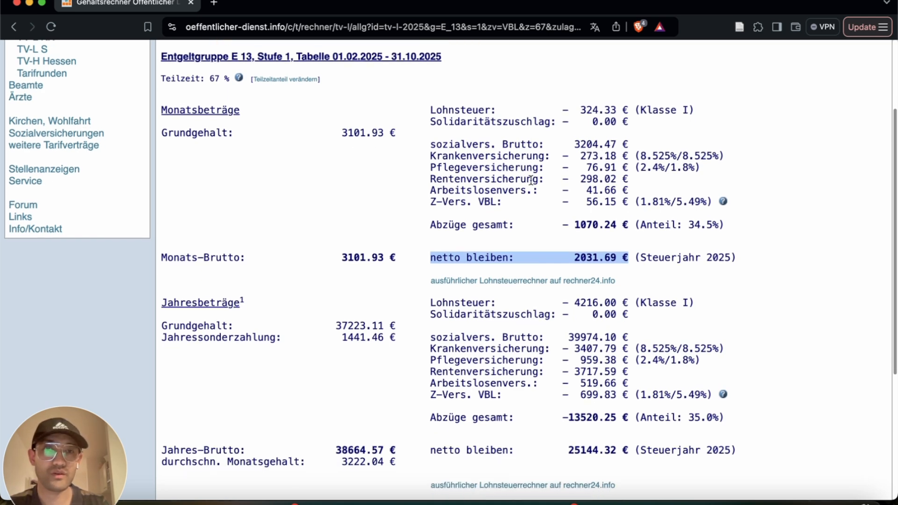
{"action": "scroll", "scroll_direction": "down", "scroll_amount": 3}
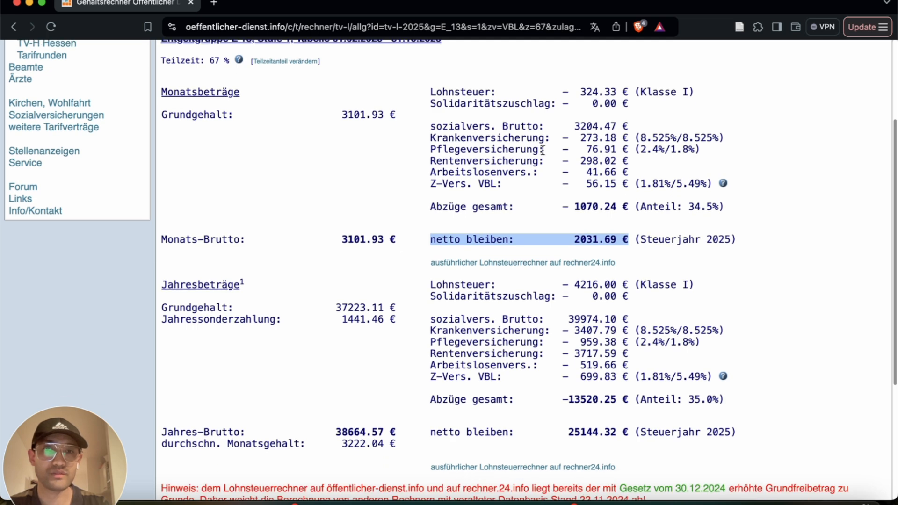
{"action": "scroll", "scroll_direction": "down", "scroll_amount": 3}
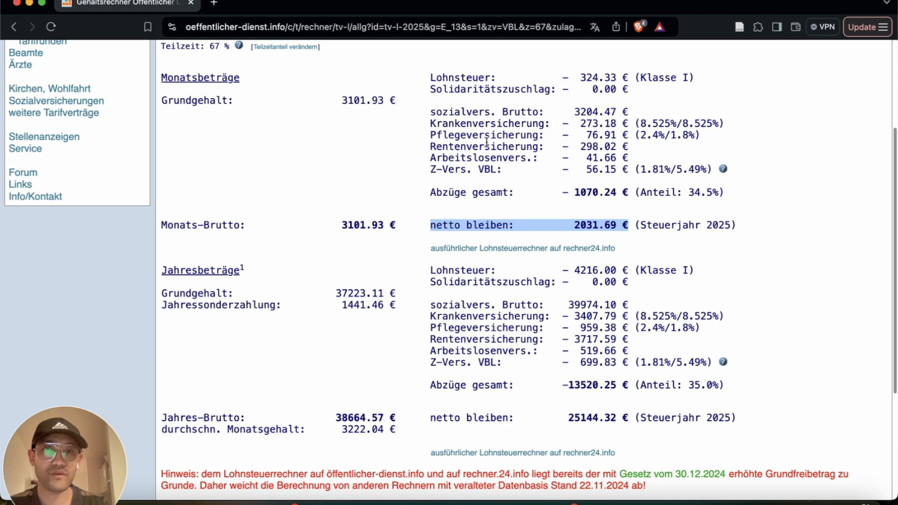
{"action": "scroll", "scroll_direction": "down", "scroll_amount": 3}
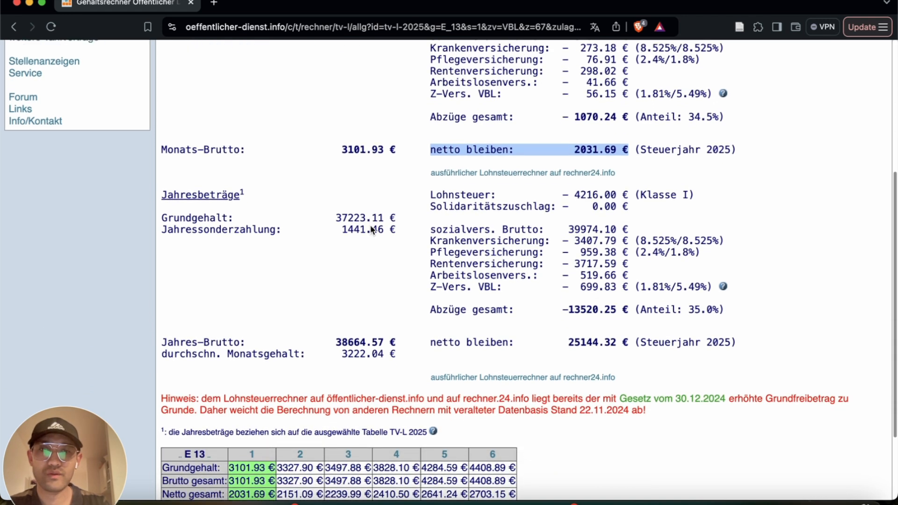
{"action": "scroll", "scroll_direction": "down", "scroll_amount": 3}
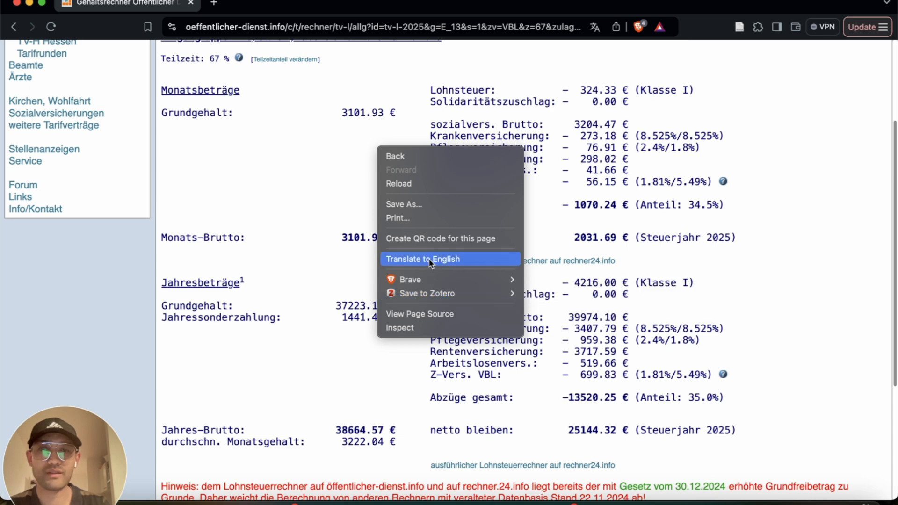
Step: Translate the E 13 part-time results to English and scroll through deductions and annual figures
{"action": "left_click", "coordinate": [422, 259]}
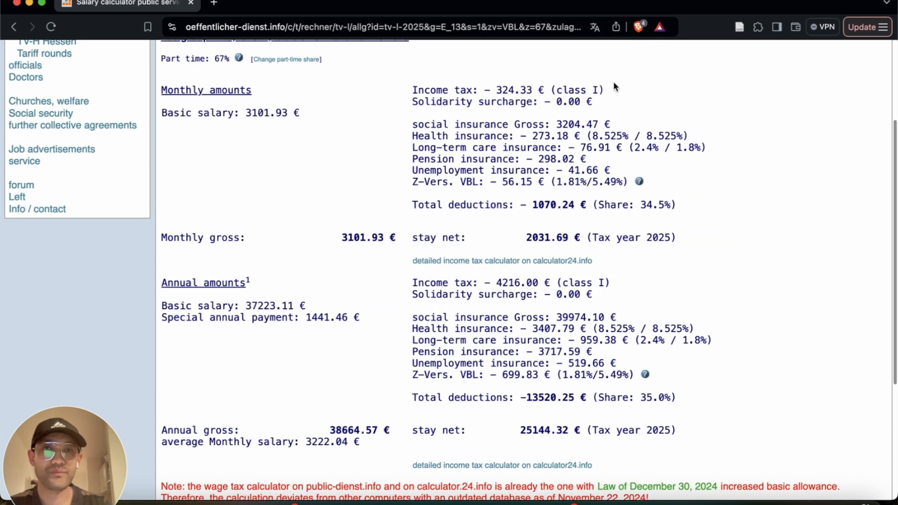
{"action": "mouse_move", "coordinate": [564, 137]}
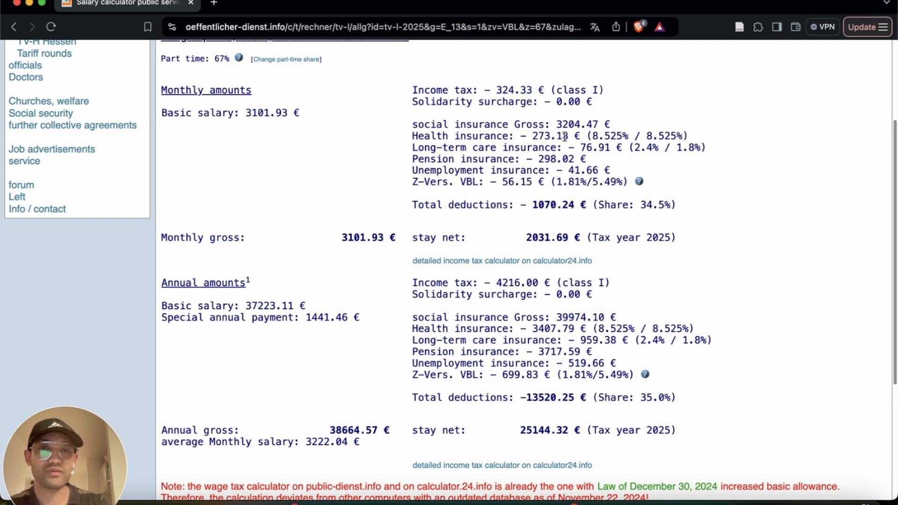
{"action": "mouse_move", "coordinate": [594, 136]}
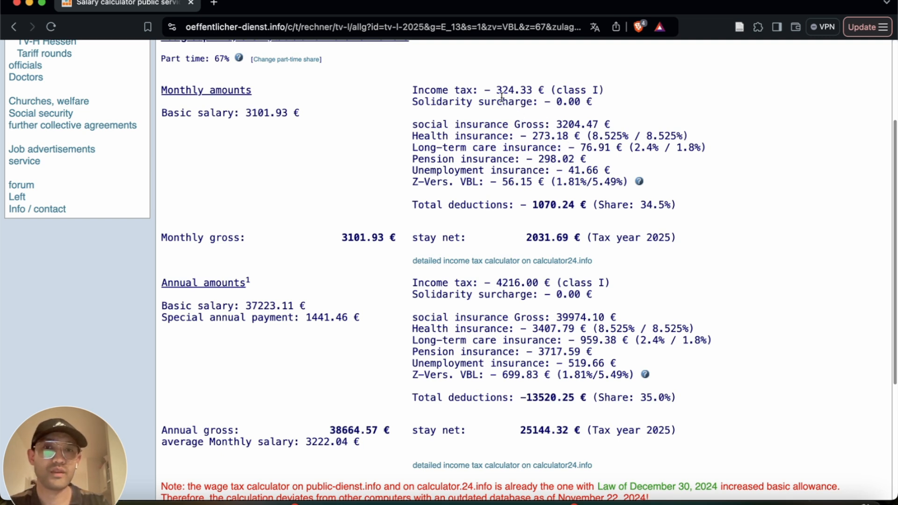
{"action": "scroll", "scroll_direction": "down", "scroll_amount": 3}
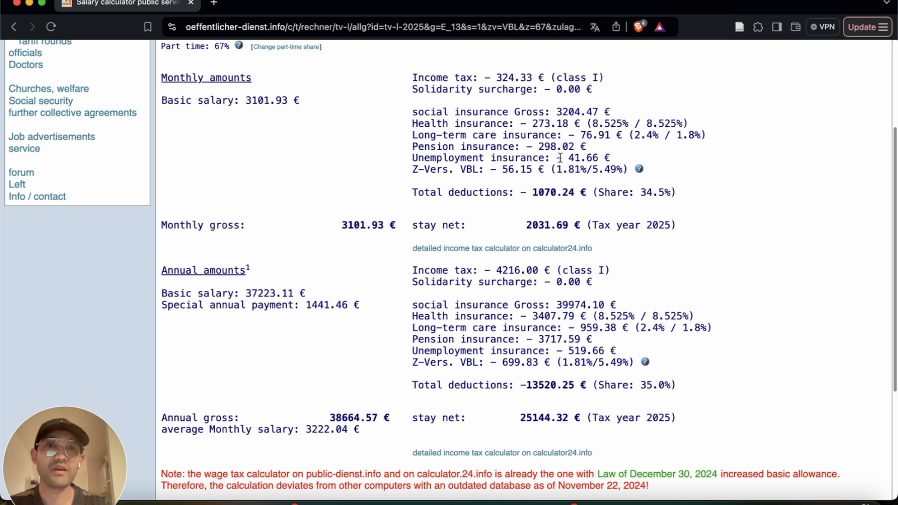
{"action": "mouse_move", "coordinate": [468, 170]}
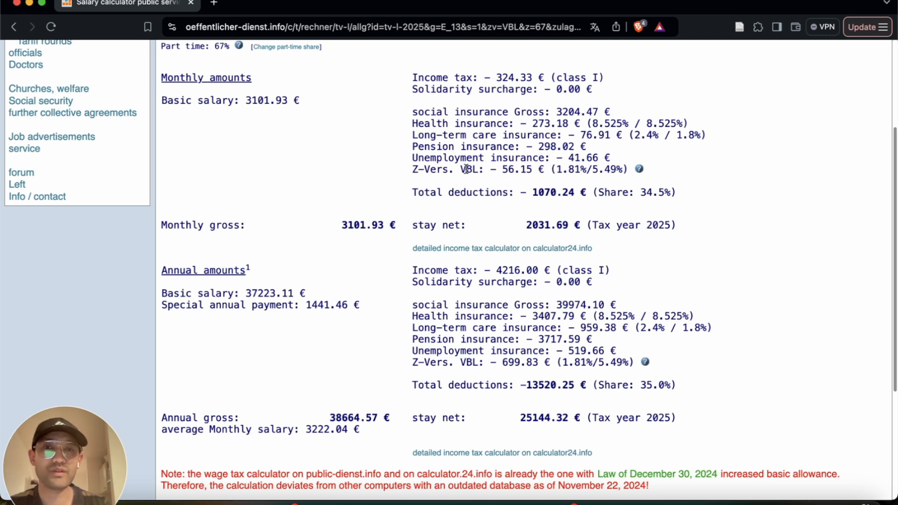
{"action": "mouse_move", "coordinate": [461, 188]}
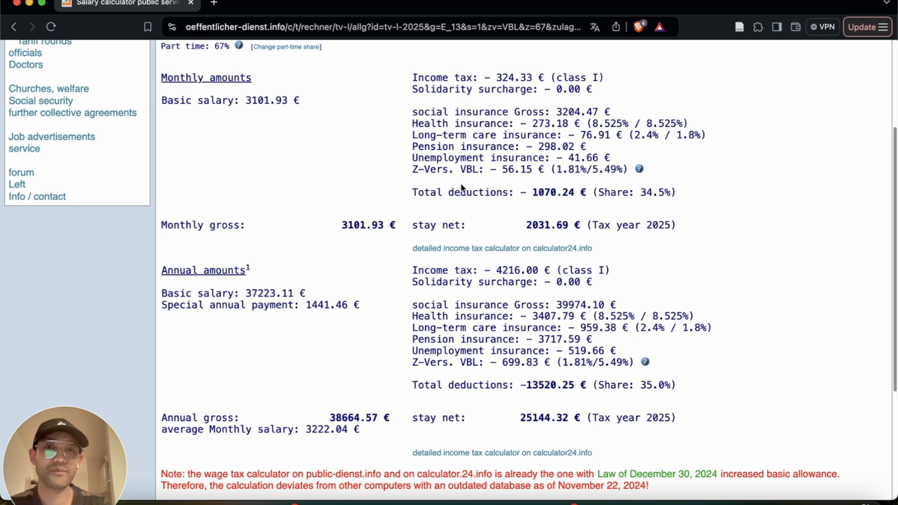
{"action": "mouse_move", "coordinate": [529, 182]}
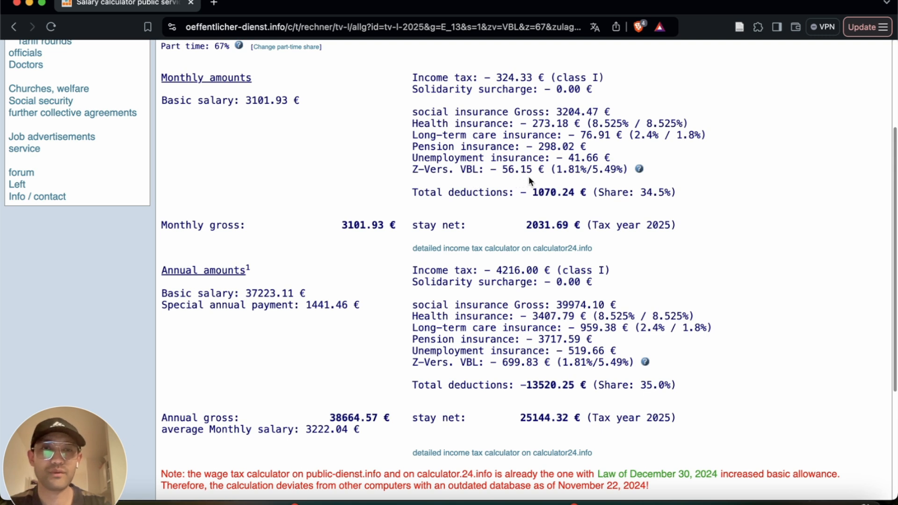
{"action": "scroll", "scroll_direction": "down", "scroll_amount": 3}
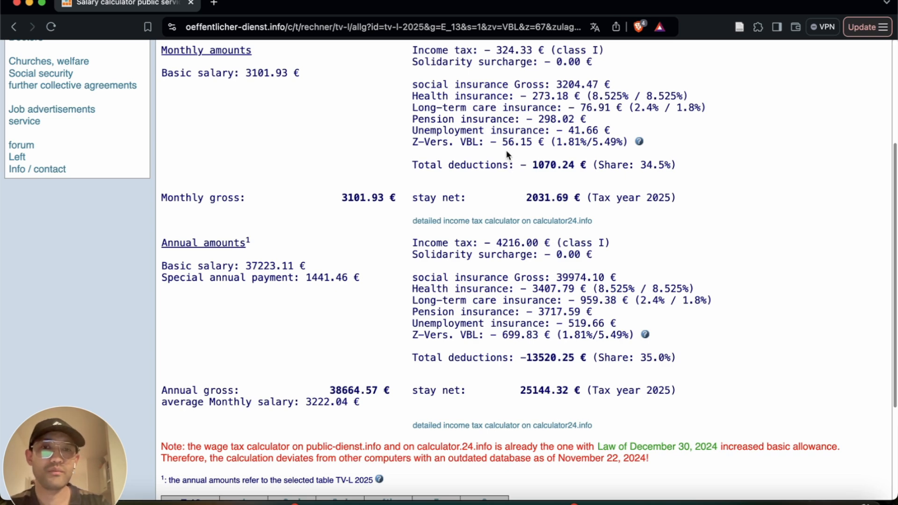
{"action": "scroll", "scroll_direction": "down", "scroll_amount": 3}
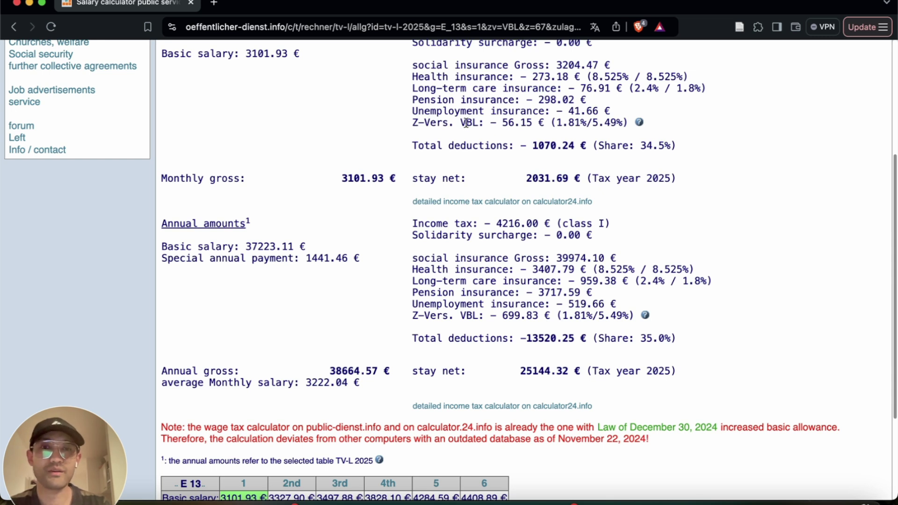
{"action": "mouse_move", "coordinate": [491, 137]}
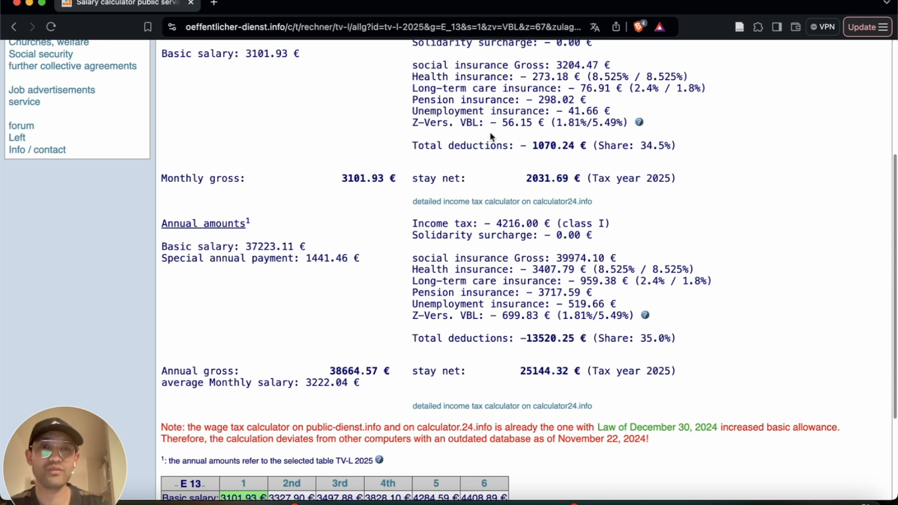
{"action": "mouse_move", "coordinate": [483, 159]}
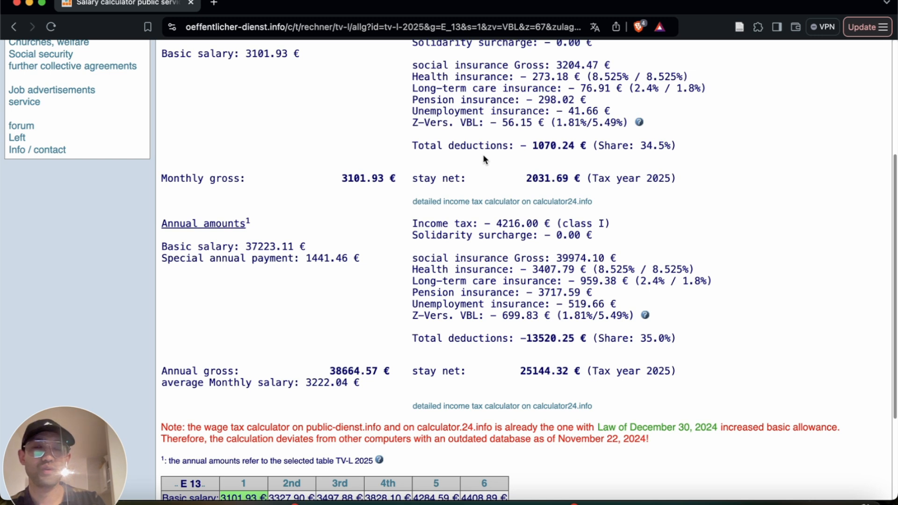
{"action": "mouse_move", "coordinate": [574, 159]}
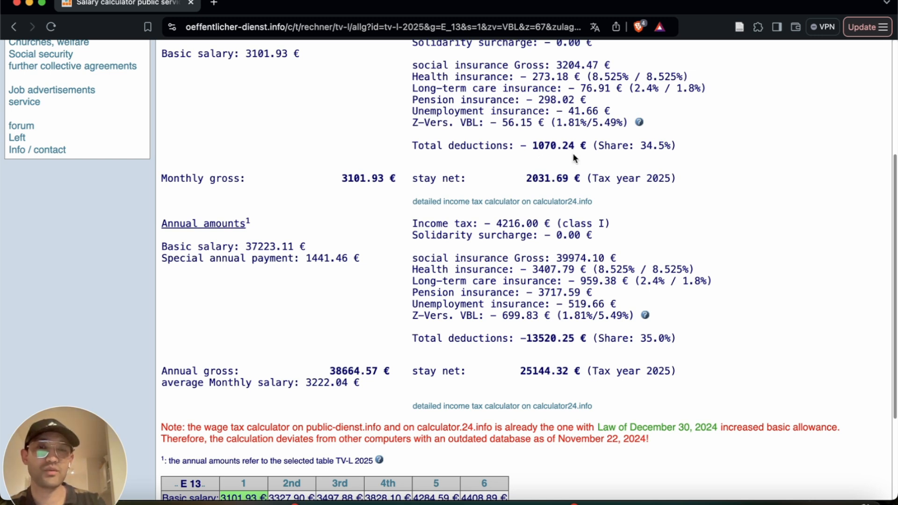
{"action": "mouse_move", "coordinate": [468, 173]}
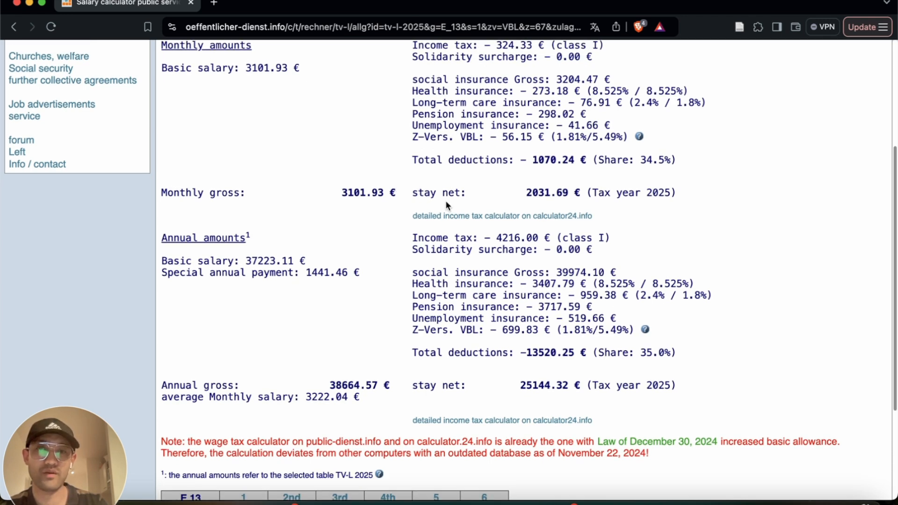
Step: Scroll to the annual amounts (25144.32 € net) and the E 13 level table with 2031.69 € net at level 1
{"action": "scroll", "scroll_direction": "down", "scroll_amount": 3}
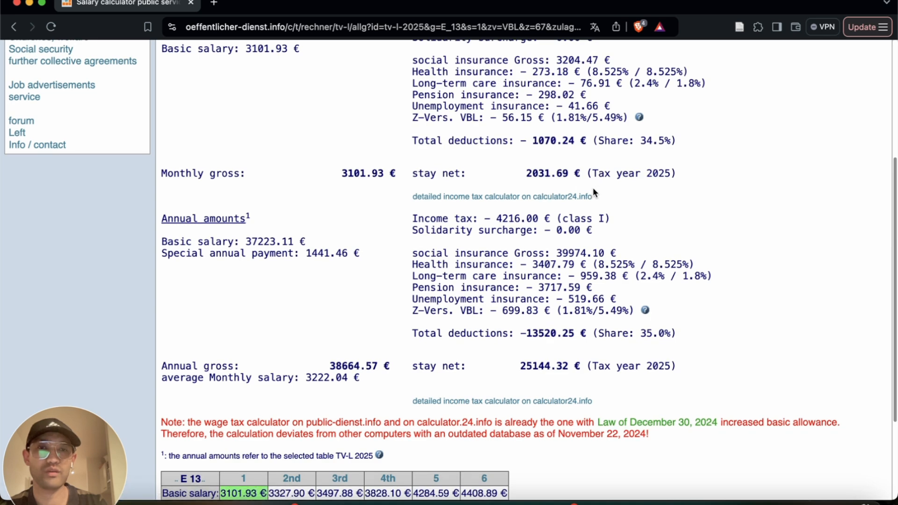
{"action": "scroll", "scroll_direction": "down", "scroll_amount": 3}
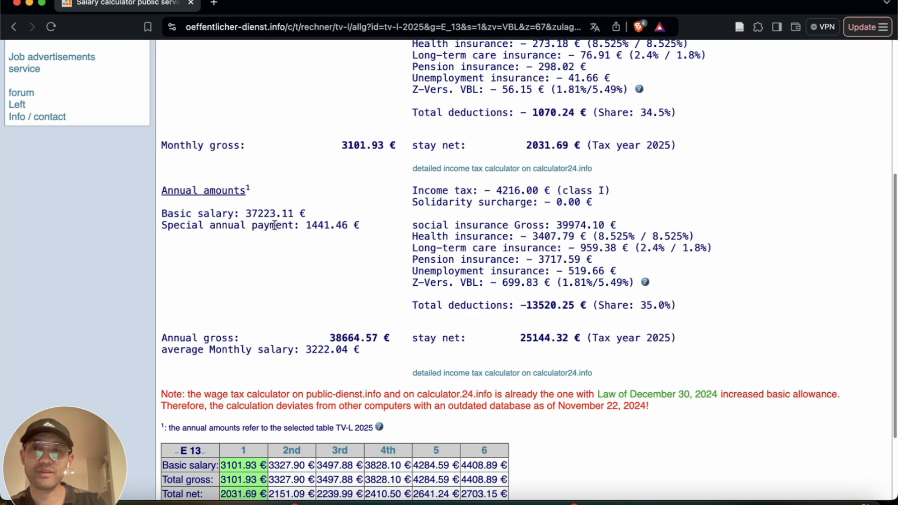
{"action": "scroll", "scroll_direction": "down", "scroll_amount": 3}
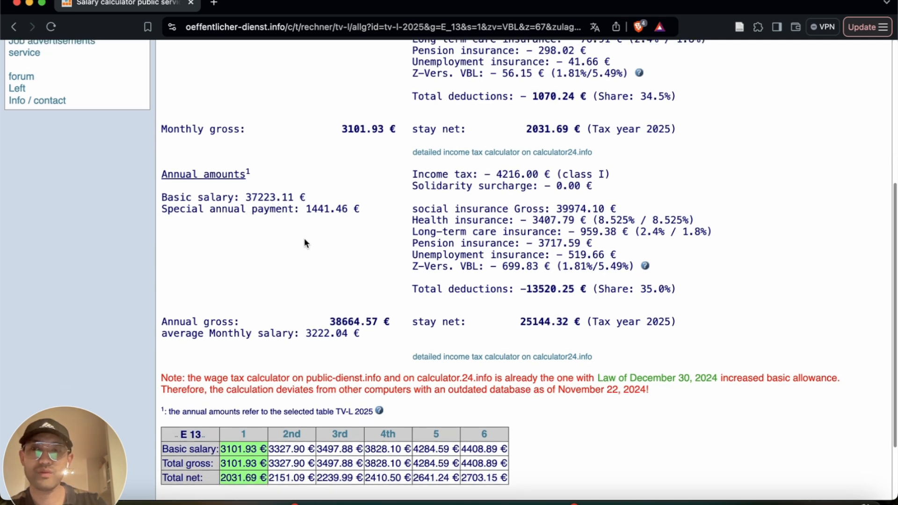
{"action": "mouse_move", "coordinate": [316, 212]}
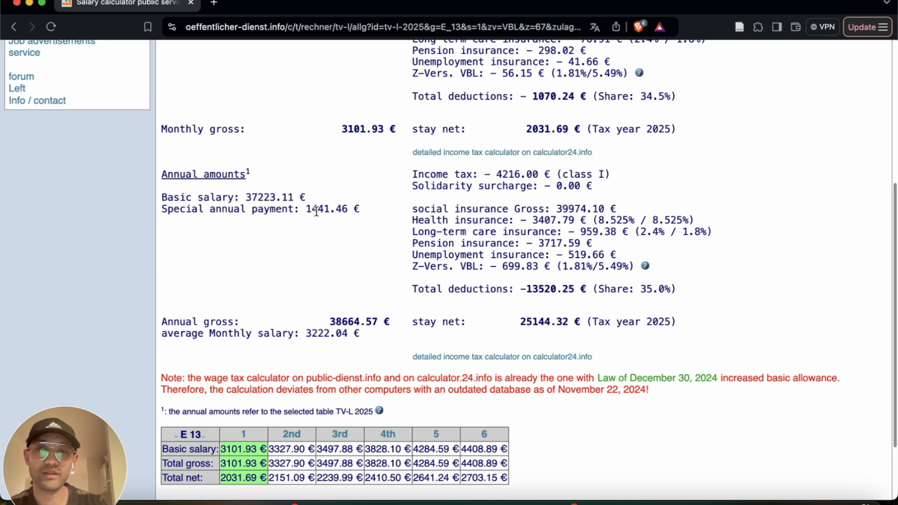
{"action": "scroll", "scroll_direction": "down", "scroll_amount": 3}
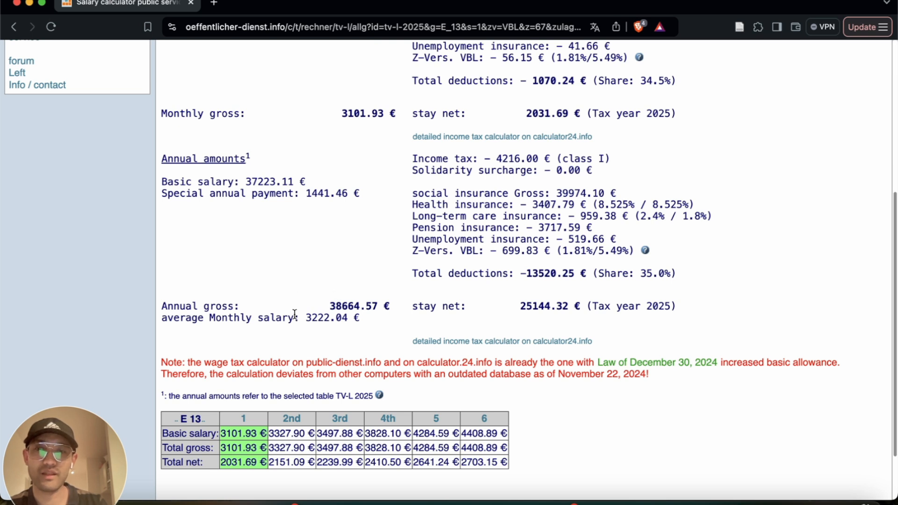
{"action": "mouse_move", "coordinate": [382, 306]}
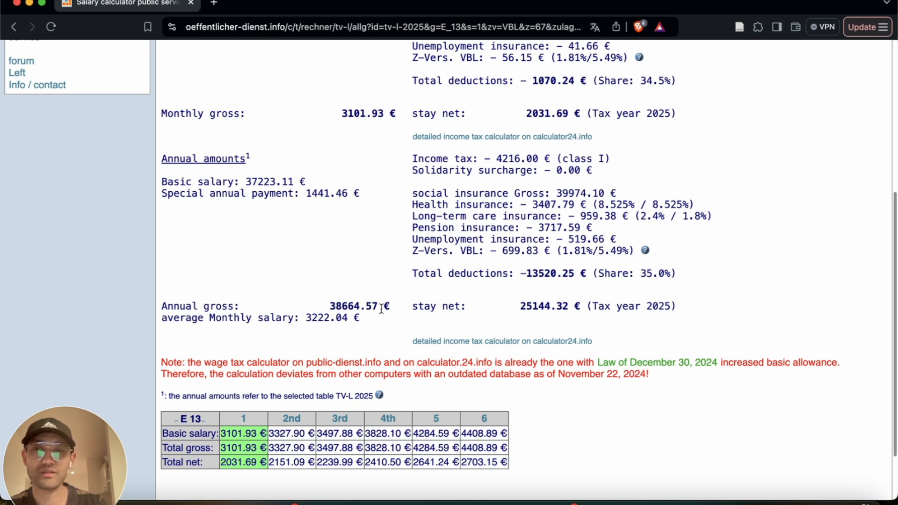
{"action": "mouse_move", "coordinate": [311, 321]}
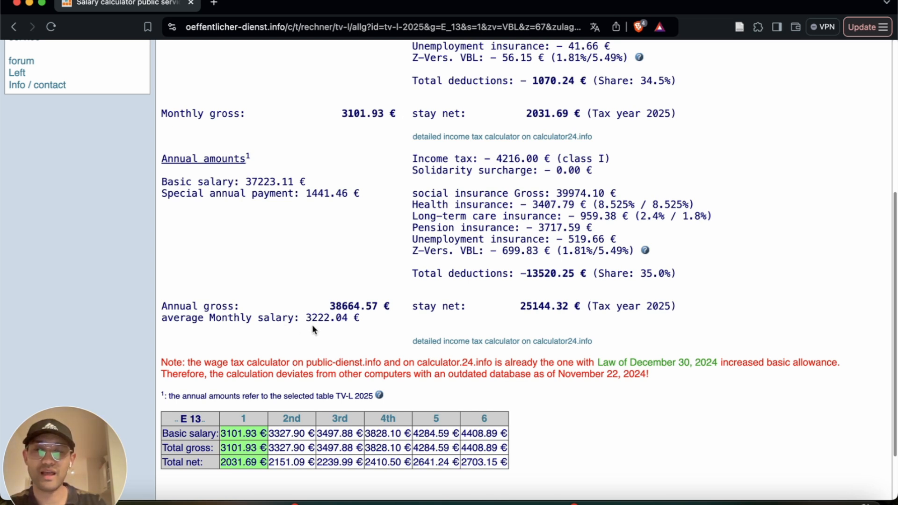
{"action": "mouse_move", "coordinate": [332, 333]}
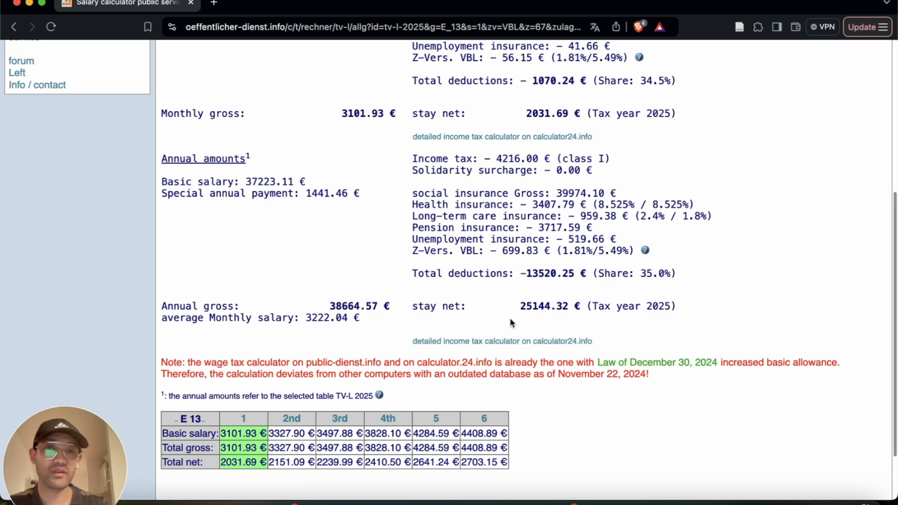
{"action": "mouse_move", "coordinate": [563, 317]}
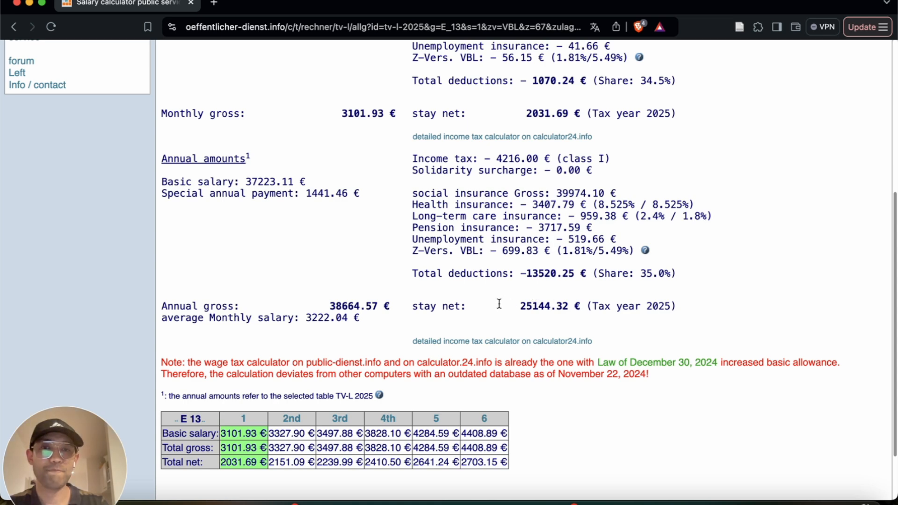
{"action": "scroll", "scroll_direction": "down", "scroll_amount": 3}
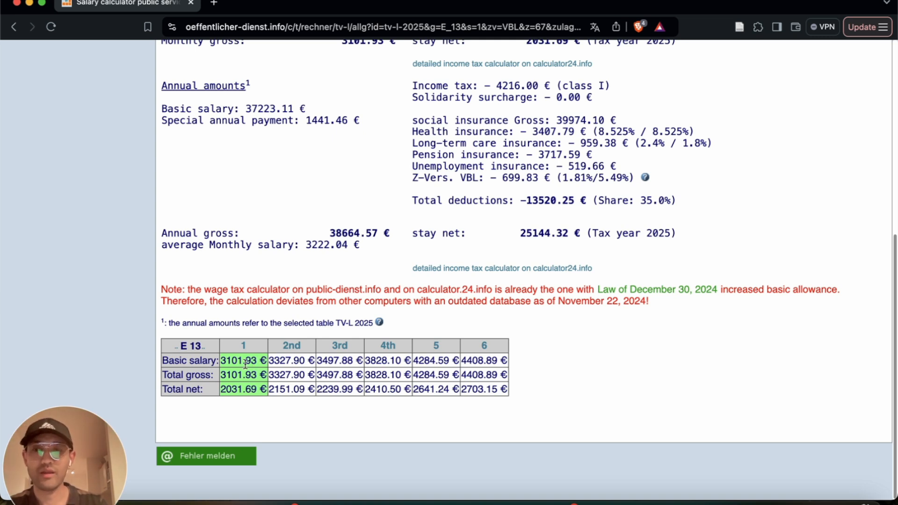
{"action": "mouse_move", "coordinate": [252, 349]}
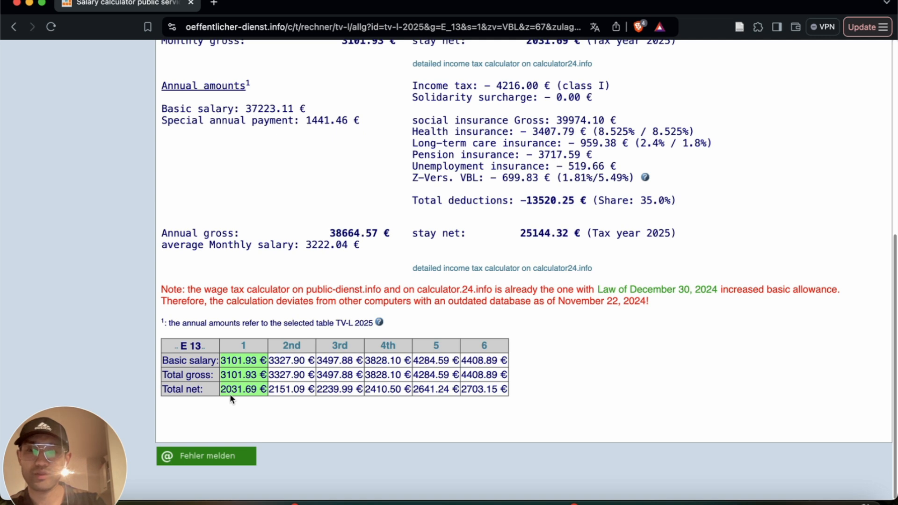
{"action": "mouse_move", "coordinate": [249, 405]}
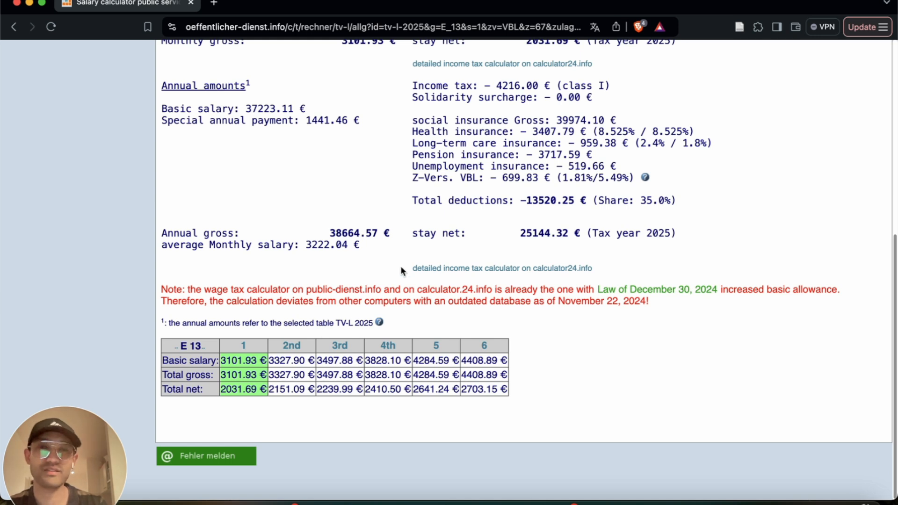
{"action": "mouse_move", "coordinate": [480, 192]}
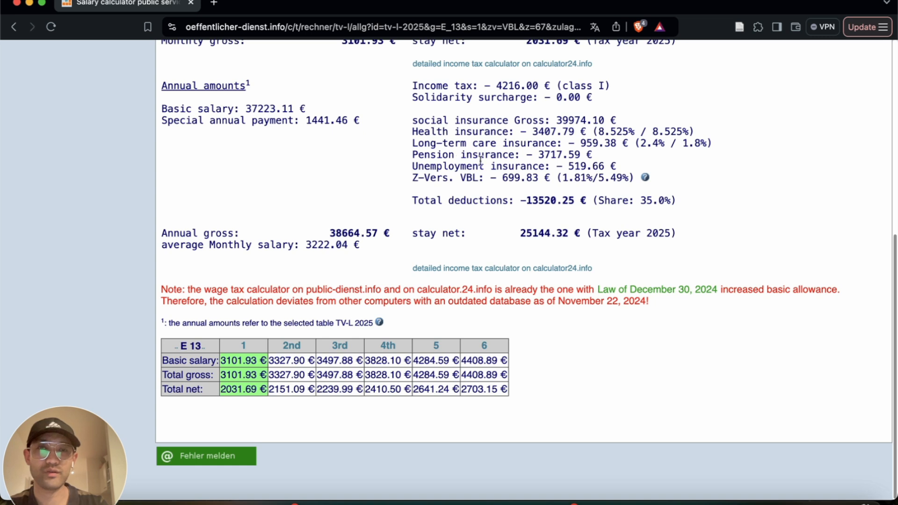
{"action": "mouse_move", "coordinate": [490, 190]}
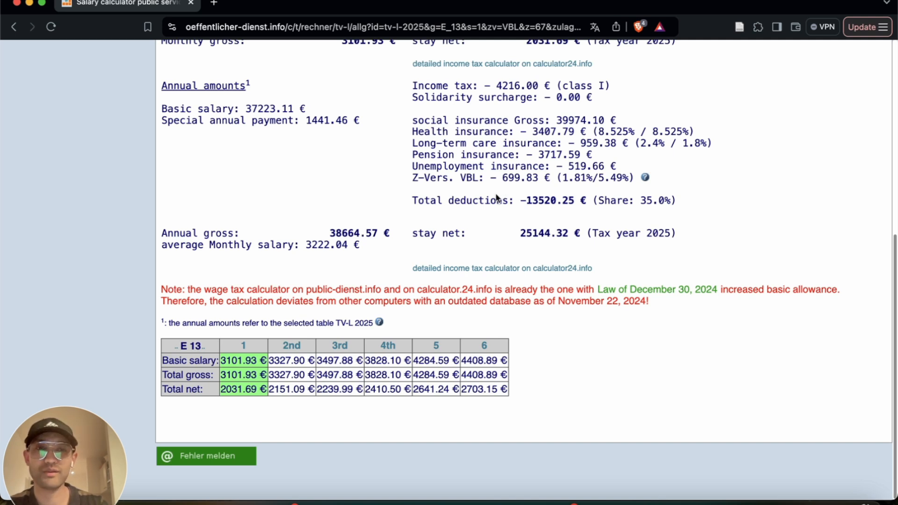
{"action": "mouse_move", "coordinate": [503, 264]}
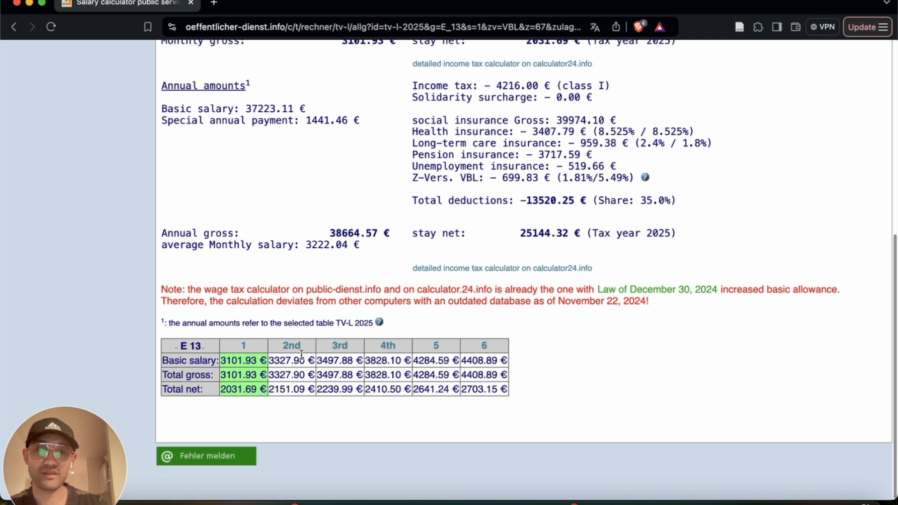
{"action": "mouse_move", "coordinate": [284, 404]}
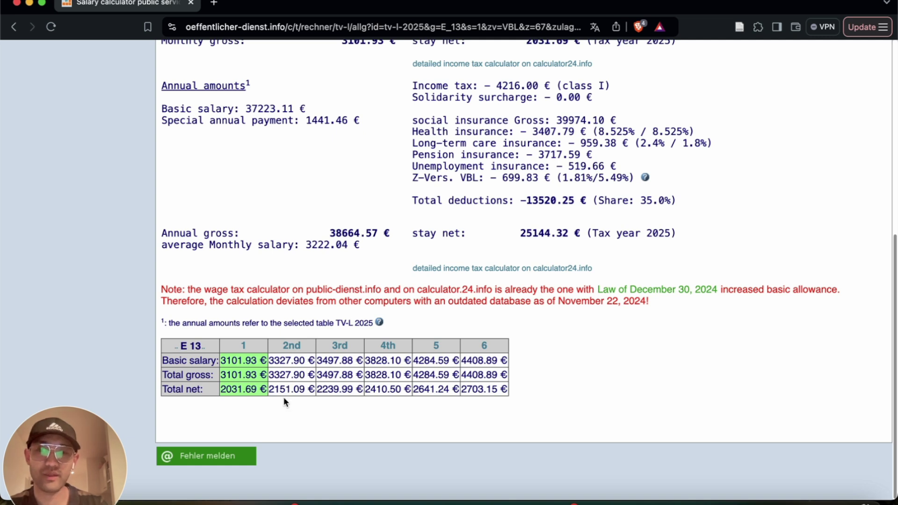
{"action": "mouse_move", "coordinate": [295, 401]}
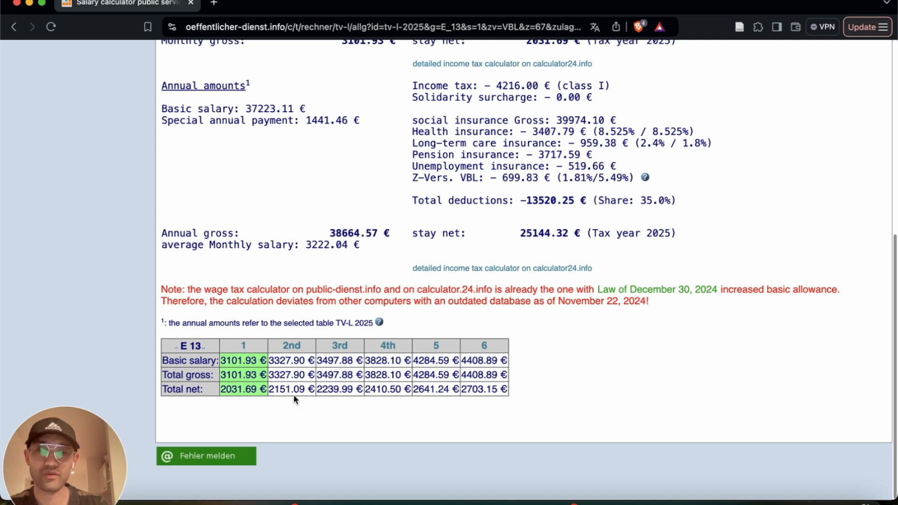
{"action": "mouse_move", "coordinate": [297, 405]}
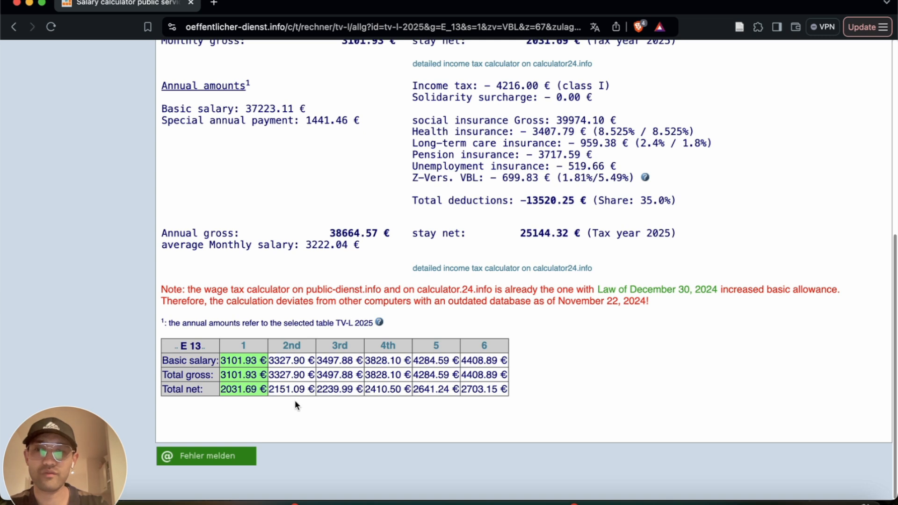
{"action": "mouse_move", "coordinate": [299, 402]}
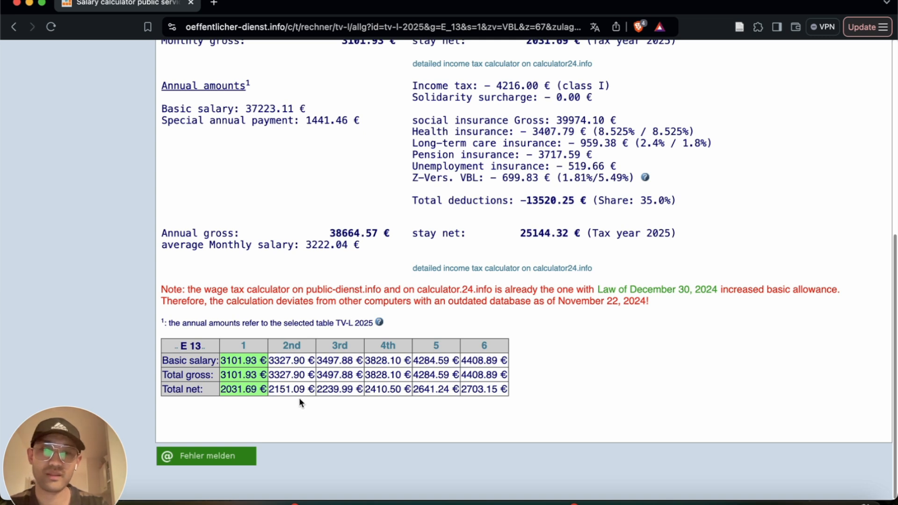
{"action": "mouse_move", "coordinate": [335, 400]}
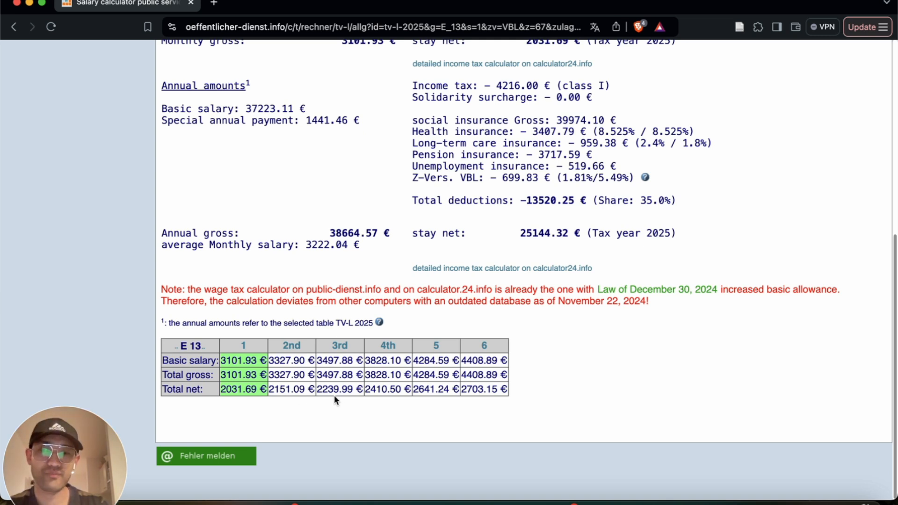
{"action": "mouse_move", "coordinate": [349, 411]}
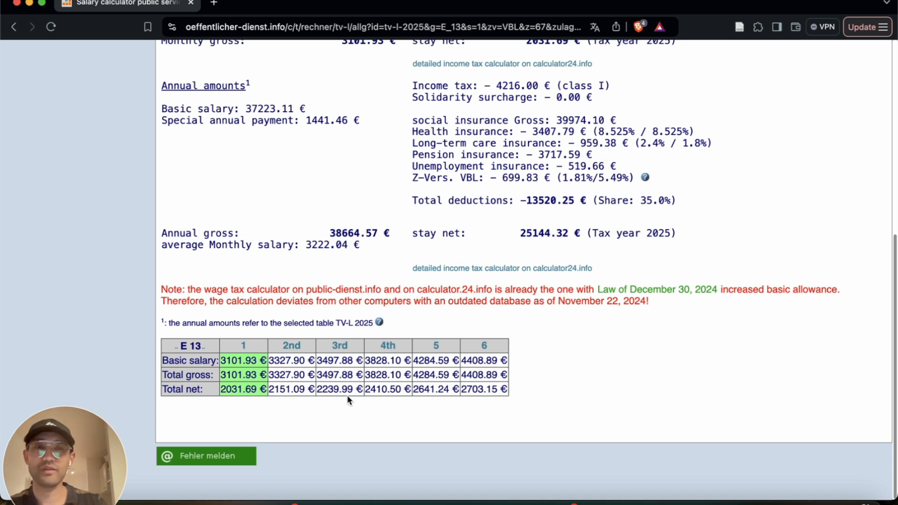
{"action": "mouse_move", "coordinate": [324, 410]}
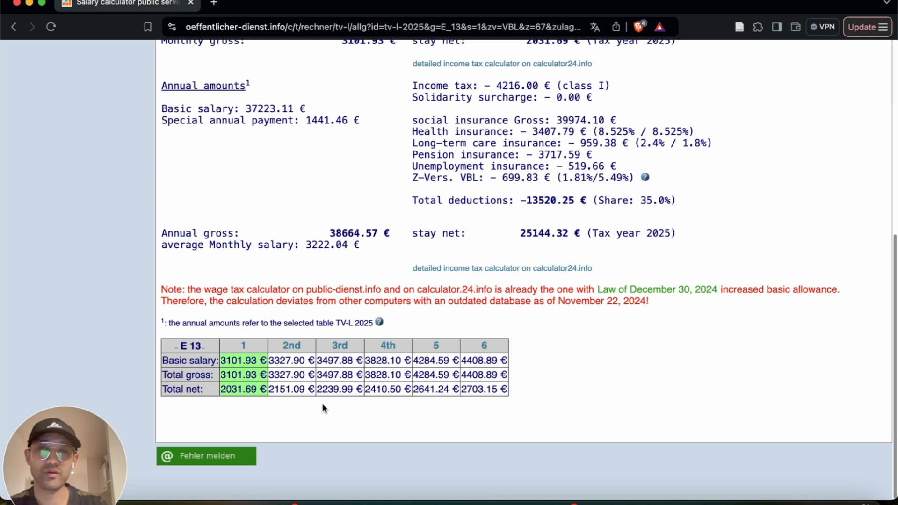
Step: Scroll back over the E 13 Total net row and the 67 % part-time monthly summary
{"action": "scroll", "scroll_direction": "up", "scroll_amount": 3}
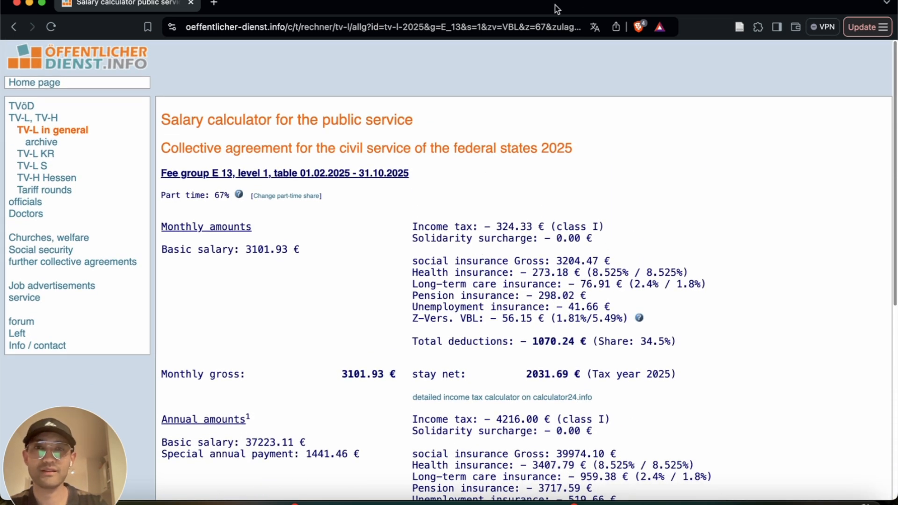
{"action": "scroll", "scroll_direction": "down", "scroll_amount": 3}
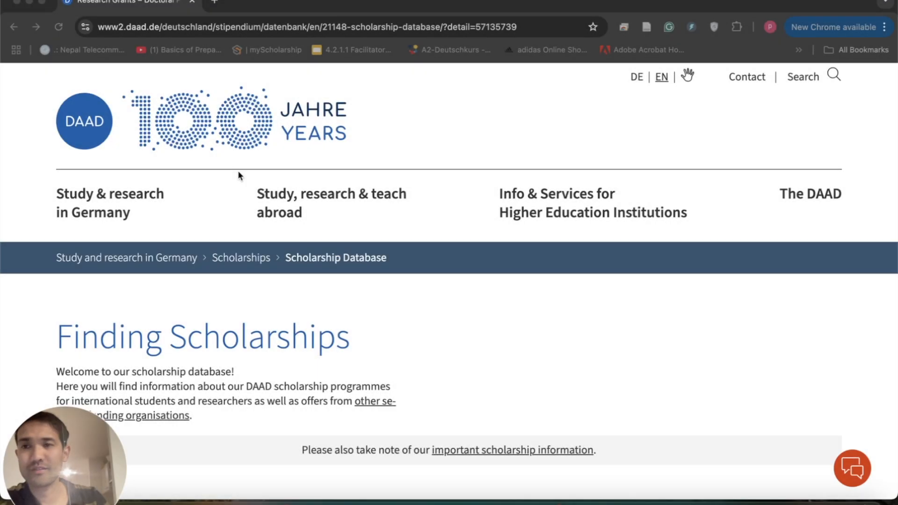
{"action": "mouse_move", "coordinate": [282, 139]}
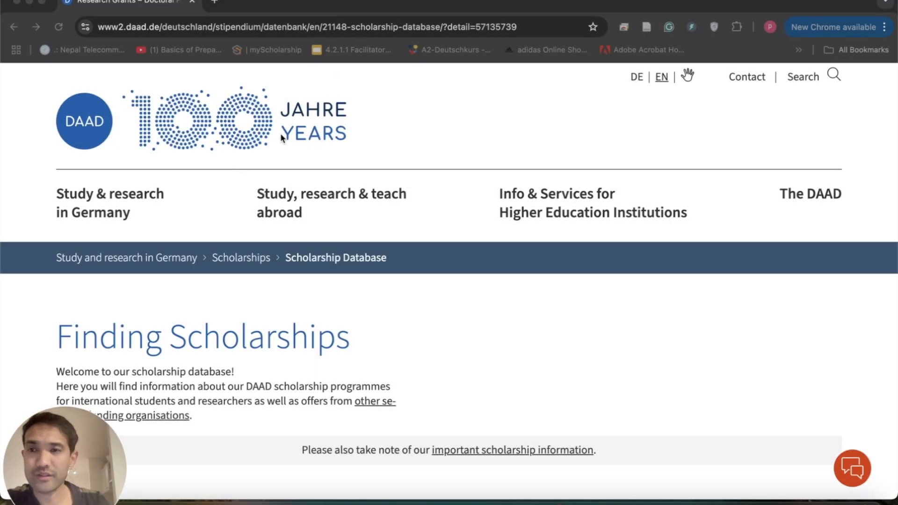
Step: Scroll the DAAD doctoral grant Overview through objective, eligibility and fundable projects to funding duration
{"action": "scroll", "scroll_direction": "down", "scroll_amount": 3}
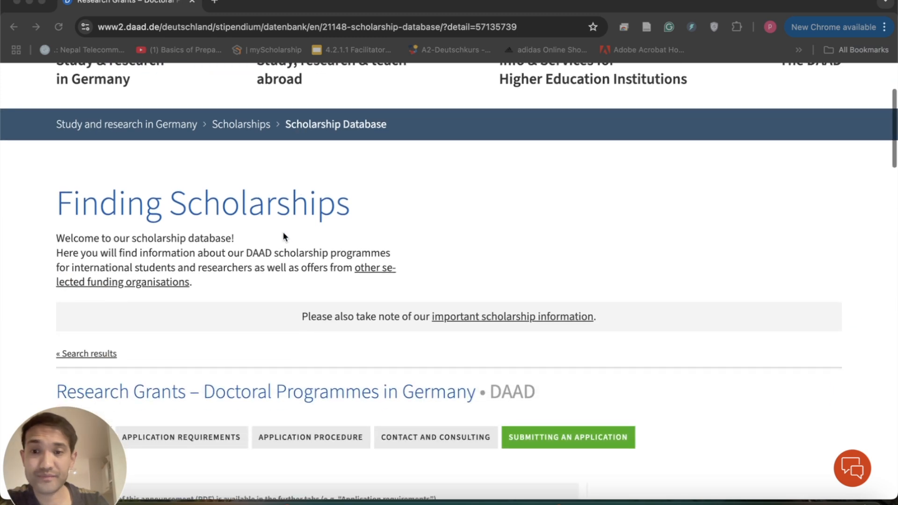
{"action": "scroll", "scroll_direction": "down", "scroll_amount": 3}
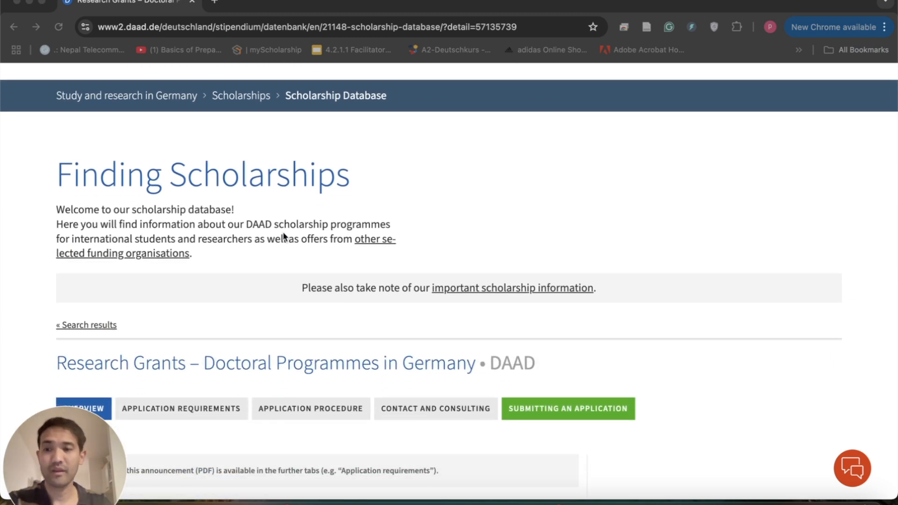
{"action": "mouse_move", "coordinate": [300, 256]}
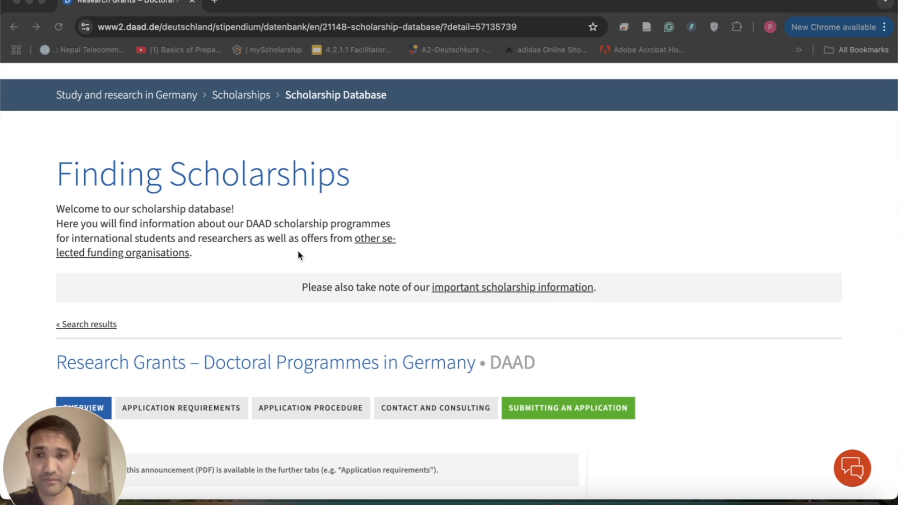
{"action": "scroll", "scroll_direction": "down", "scroll_amount": 3}
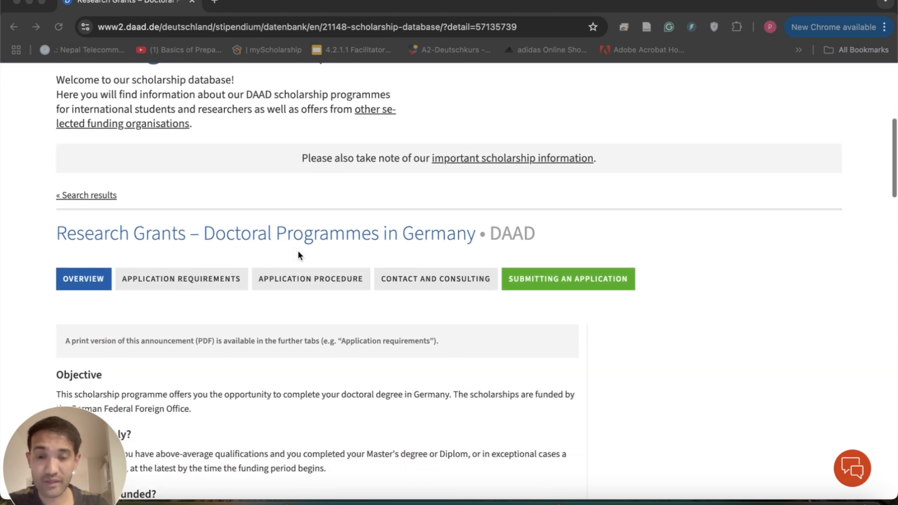
{"action": "scroll", "scroll_direction": "down", "scroll_amount": 3}
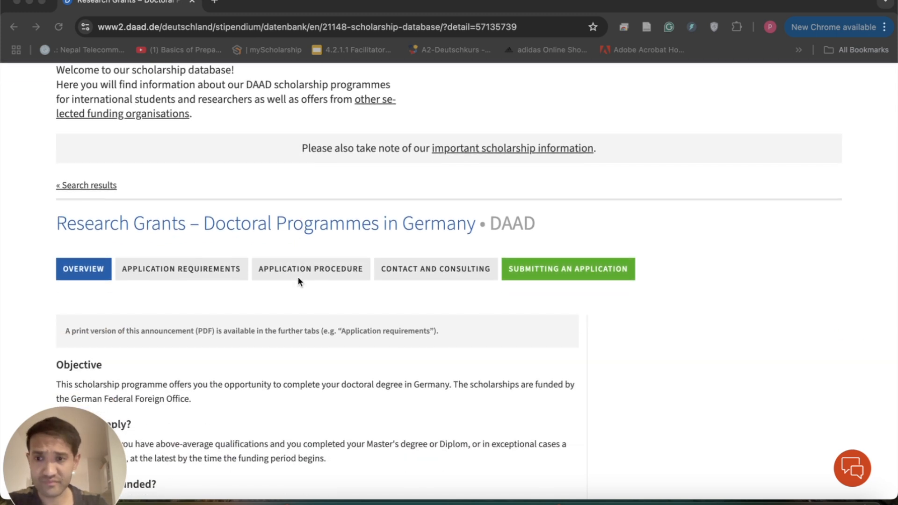
{"action": "mouse_move", "coordinate": [299, 293]}
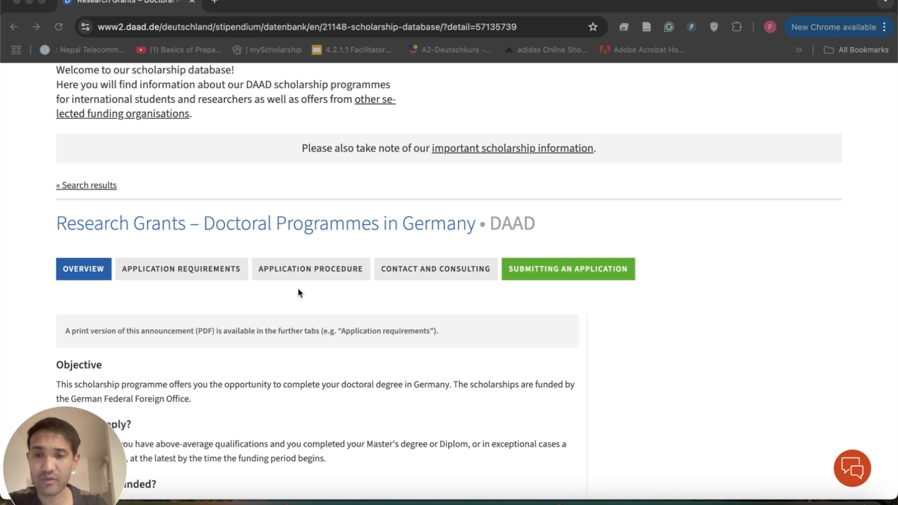
{"action": "scroll", "scroll_direction": "down", "scroll_amount": 3}
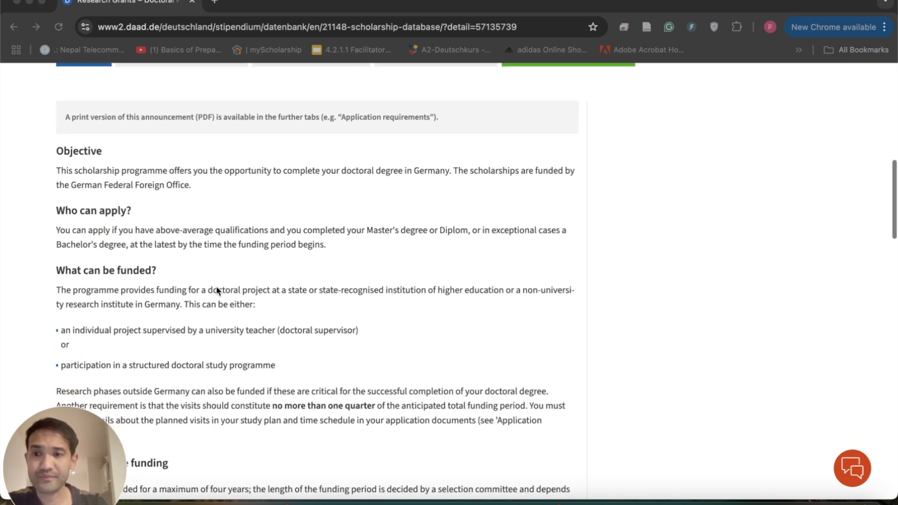
{"action": "scroll", "scroll_direction": "down", "scroll_amount": 3}
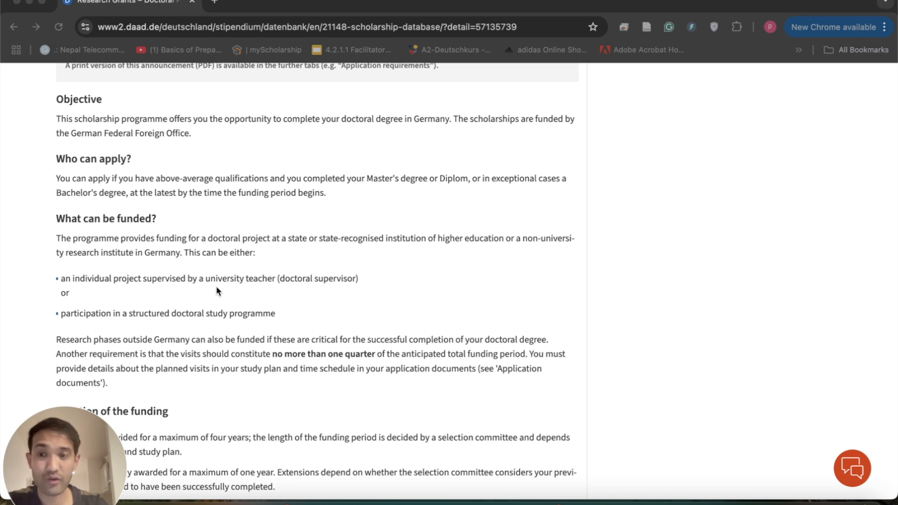
{"action": "scroll", "scroll_direction": "down", "scroll_amount": 3}
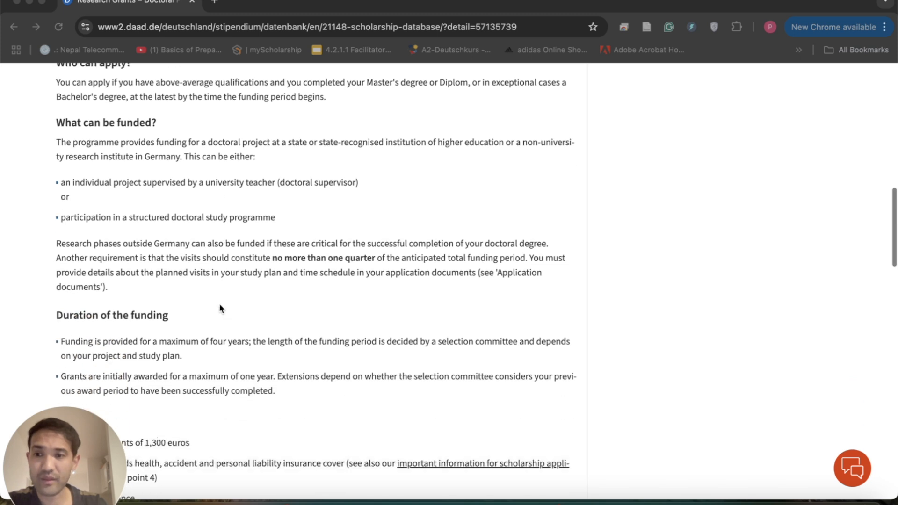
{"action": "mouse_move", "coordinate": [219, 228]}
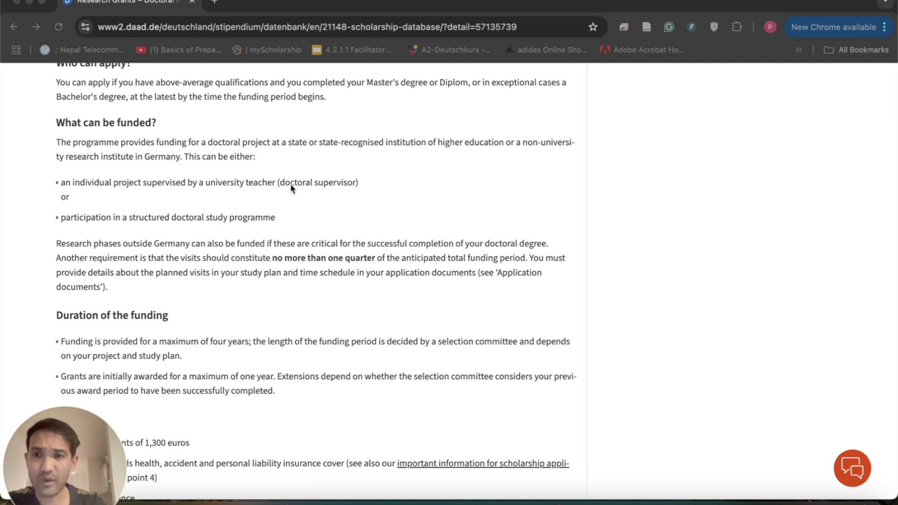
{"action": "mouse_move", "coordinate": [274, 239]}
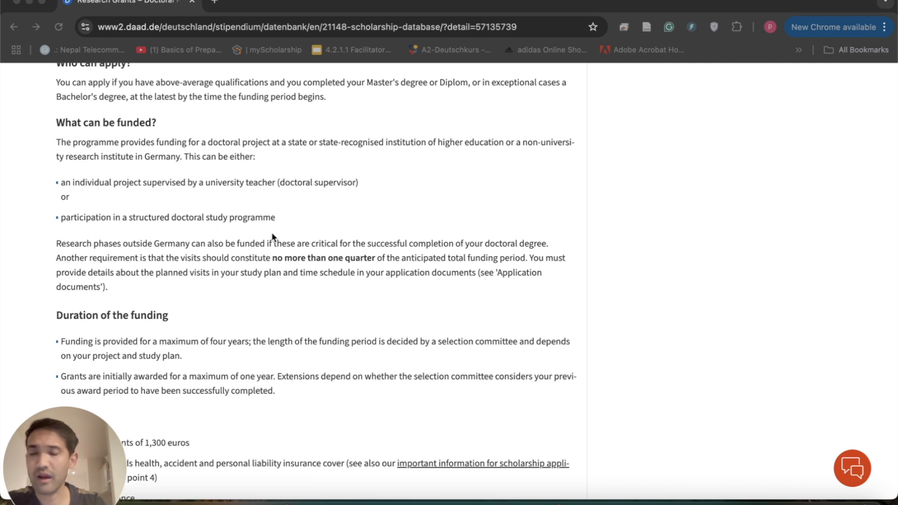
Step: Scroll to the Value section showing the 1,300 euro monthly payment and insurance cover
{"action": "scroll", "scroll_direction": "down", "scroll_amount": 3}
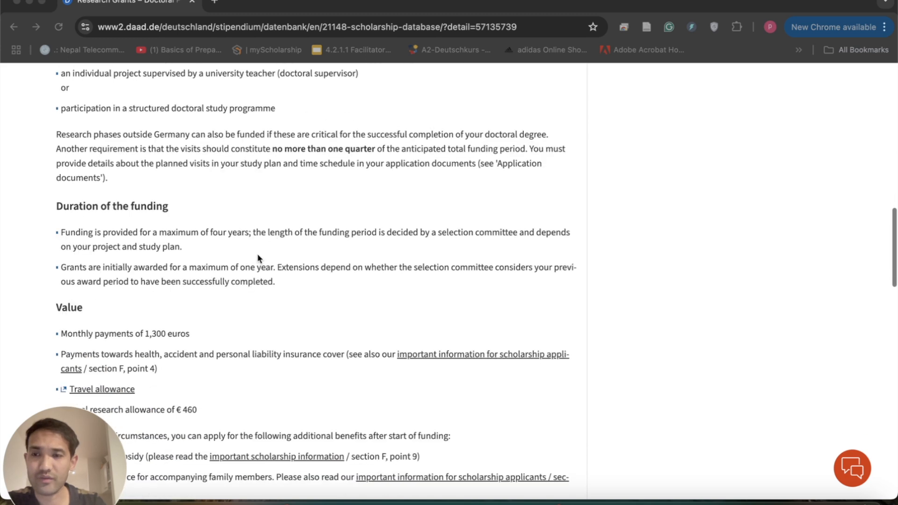
{"action": "scroll", "scroll_direction": "down", "scroll_amount": 3}
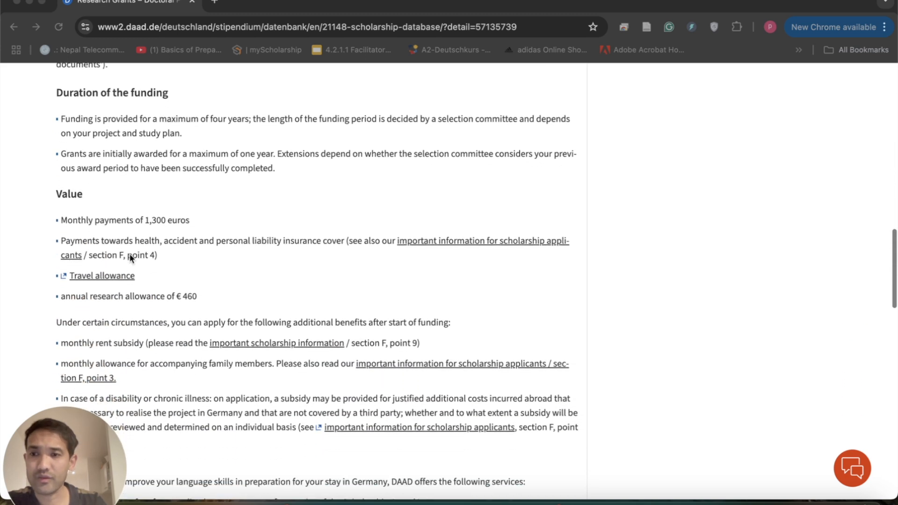
{"action": "scroll", "scroll_direction": "down", "scroll_amount": 3}
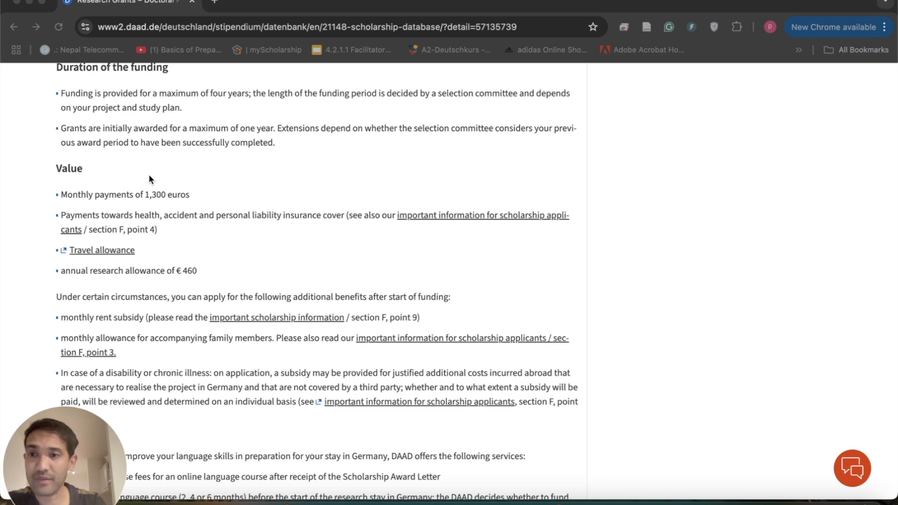
{"action": "scroll", "scroll_direction": "down", "scroll_amount": 3}
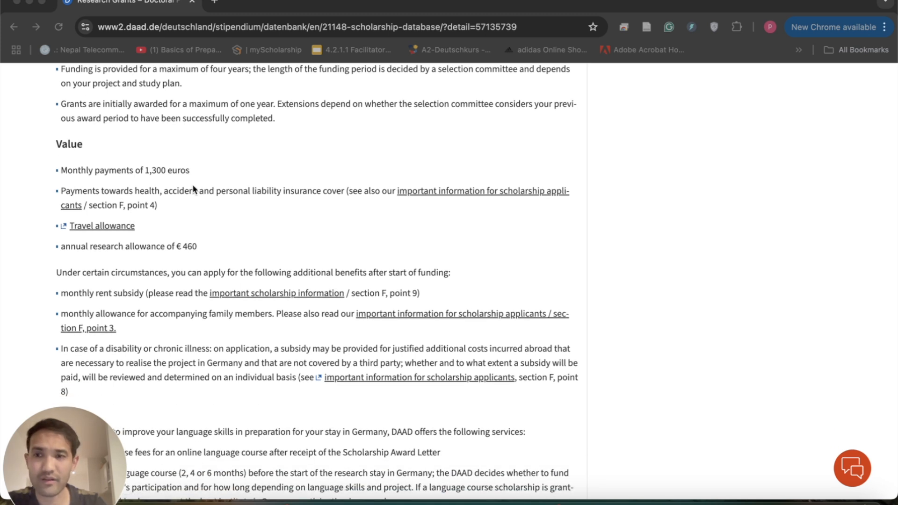
{"action": "mouse_move", "coordinate": [239, 213]}
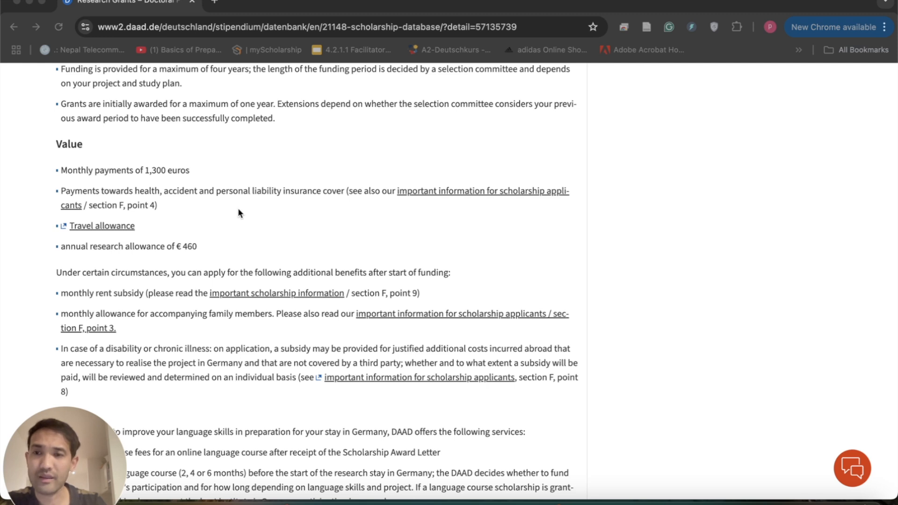
{"action": "mouse_move", "coordinate": [263, 213]}
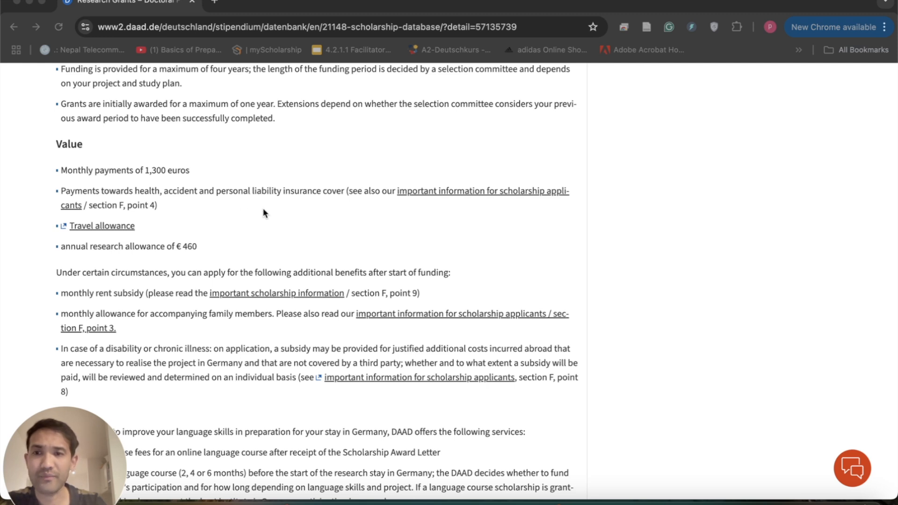
{"action": "mouse_move", "coordinate": [302, 205]}
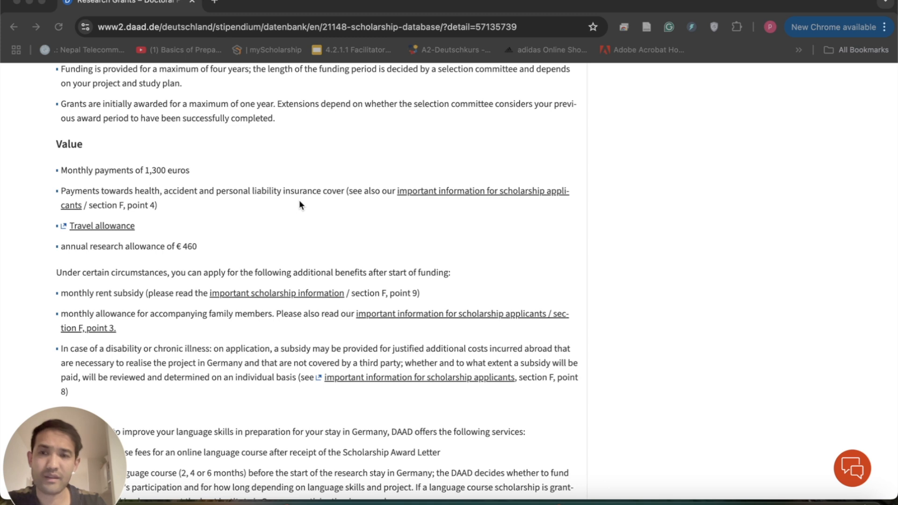
{"action": "scroll", "scroll_direction": "down", "scroll_amount": 3}
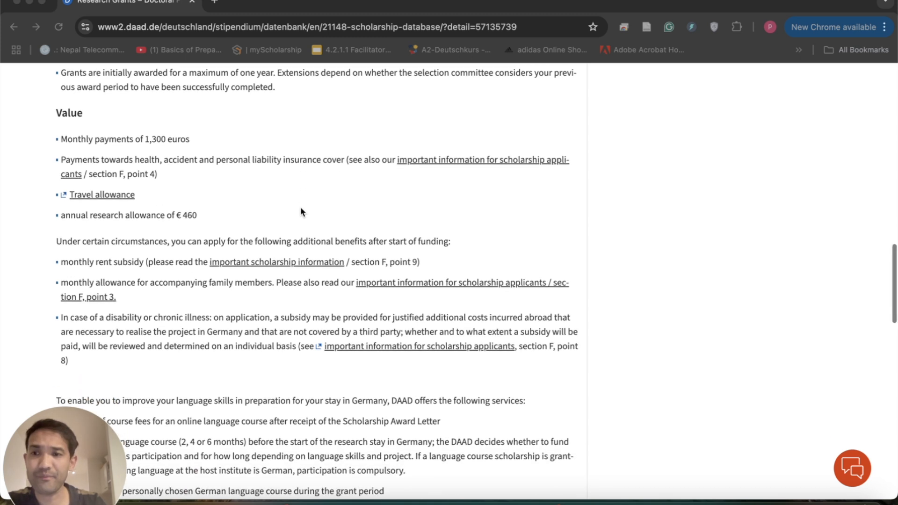
{"action": "mouse_move", "coordinate": [198, 210]}
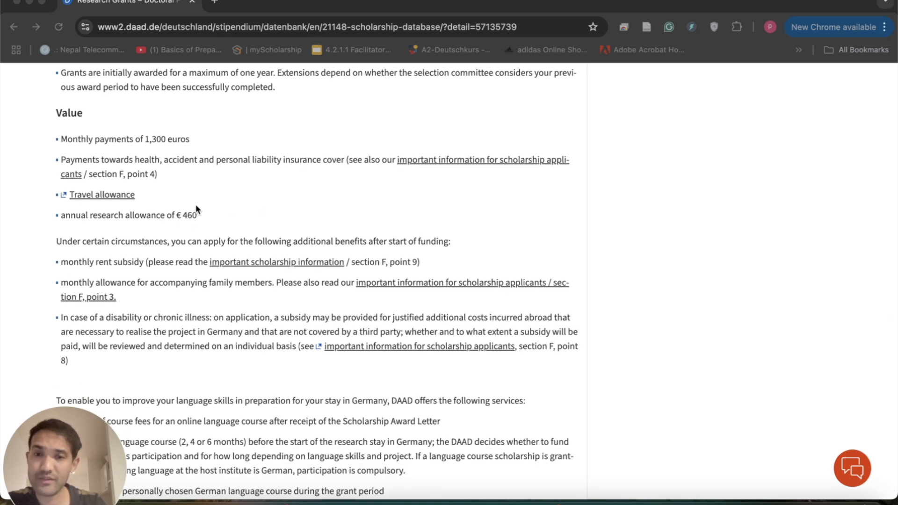
{"action": "mouse_move", "coordinate": [202, 215]}
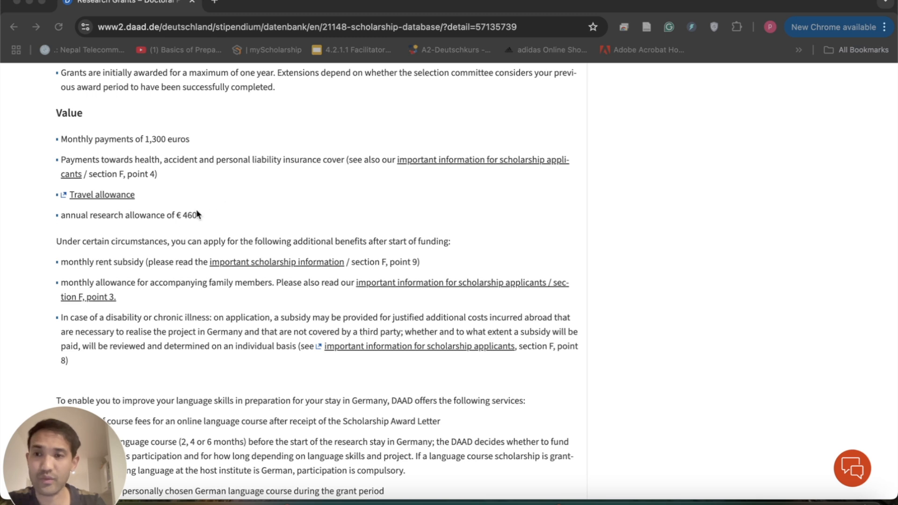
{"action": "mouse_move", "coordinate": [172, 208]}
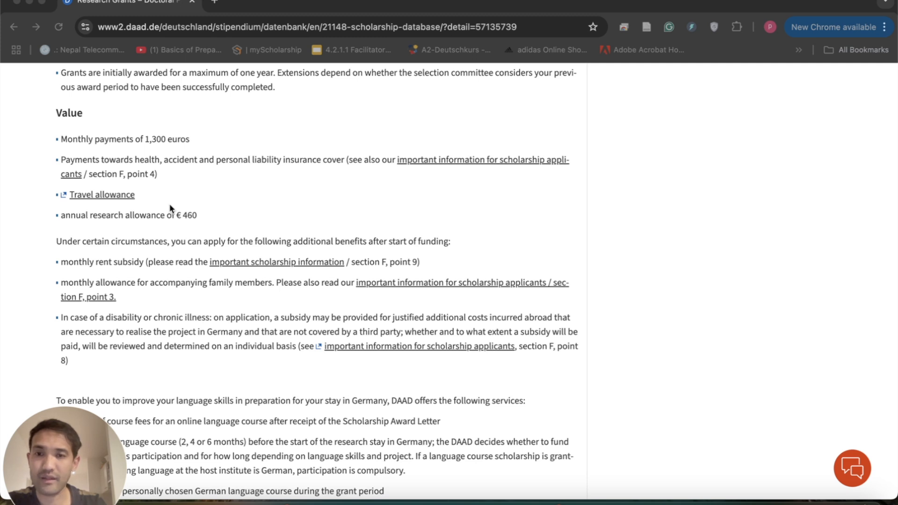
Step: Continue to the travel allowance, €460 research allowance and additional benefits such as language courses
{"action": "scroll", "scroll_direction": "down", "scroll_amount": 3}
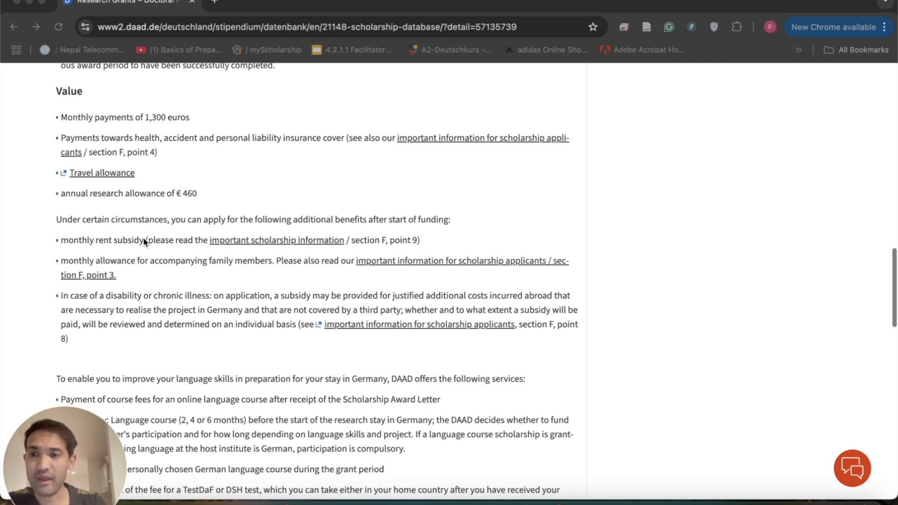
{"action": "scroll", "scroll_direction": "down", "scroll_amount": 3}
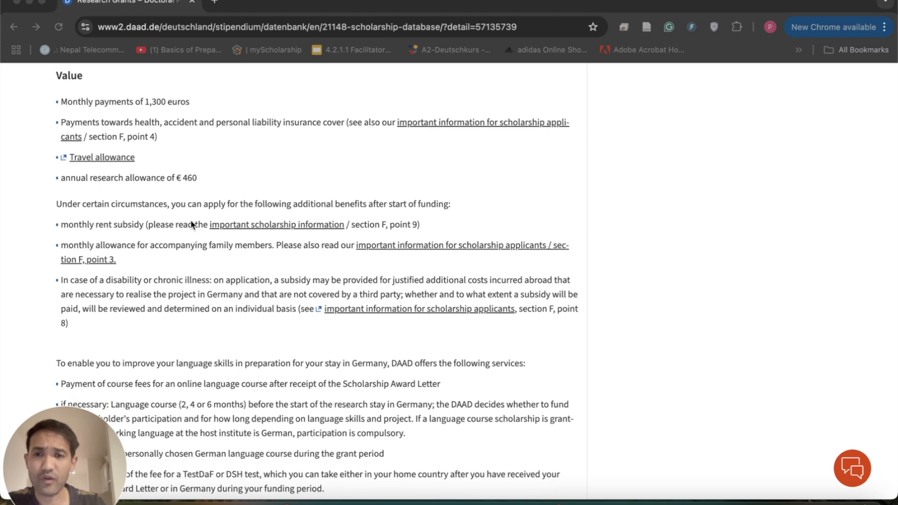
{"action": "scroll", "scroll_direction": "down", "scroll_amount": 3}
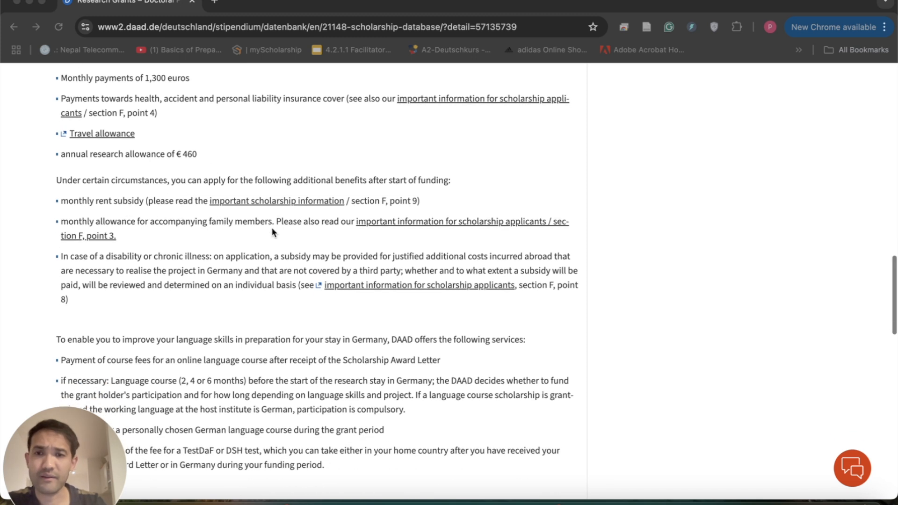
{"action": "scroll", "scroll_direction": "down", "scroll_amount": 3}
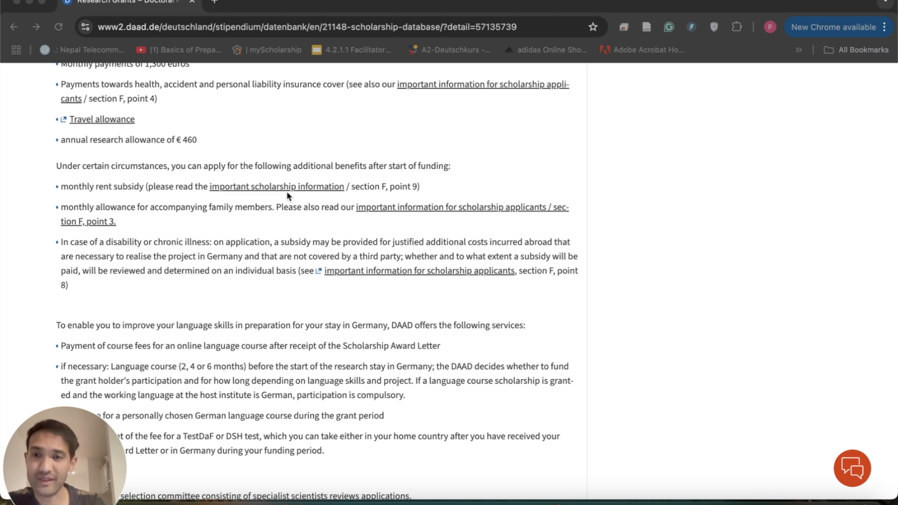
{"action": "mouse_move", "coordinate": [272, 244]}
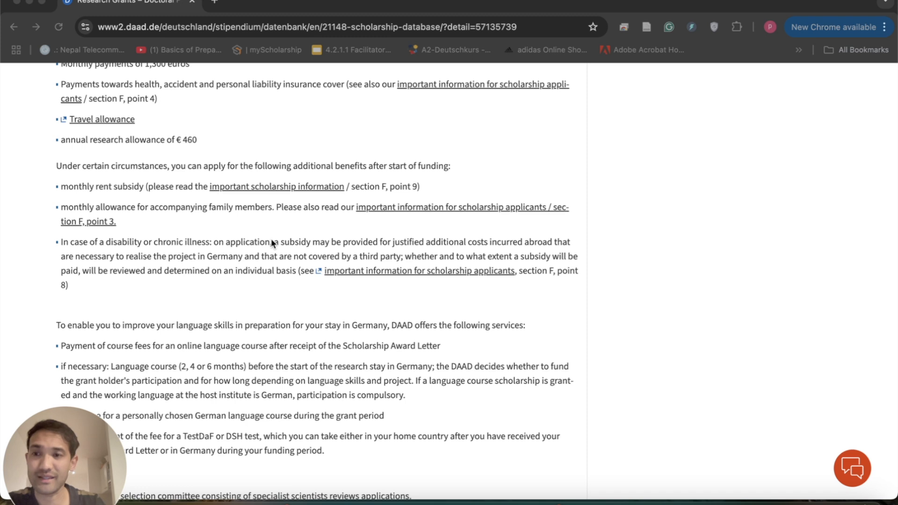
{"action": "mouse_move", "coordinate": [291, 259]}
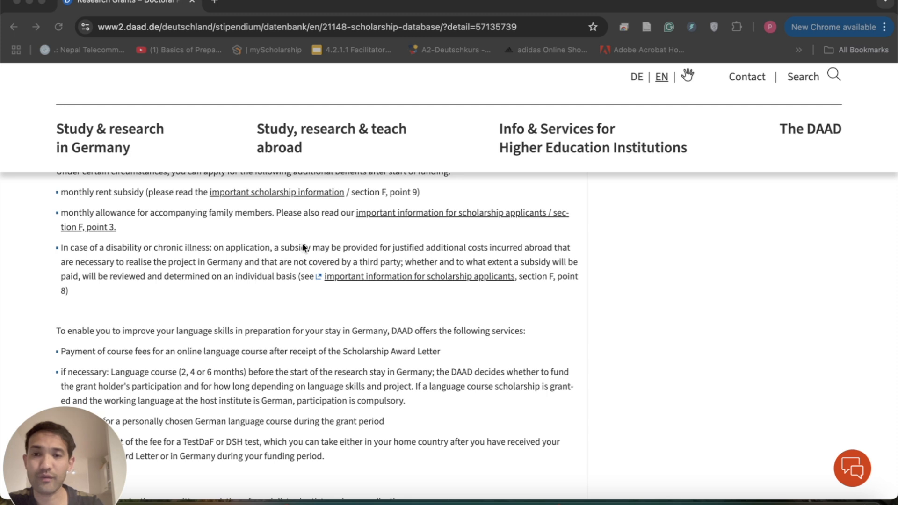
{"action": "mouse_move", "coordinate": [289, 297]}
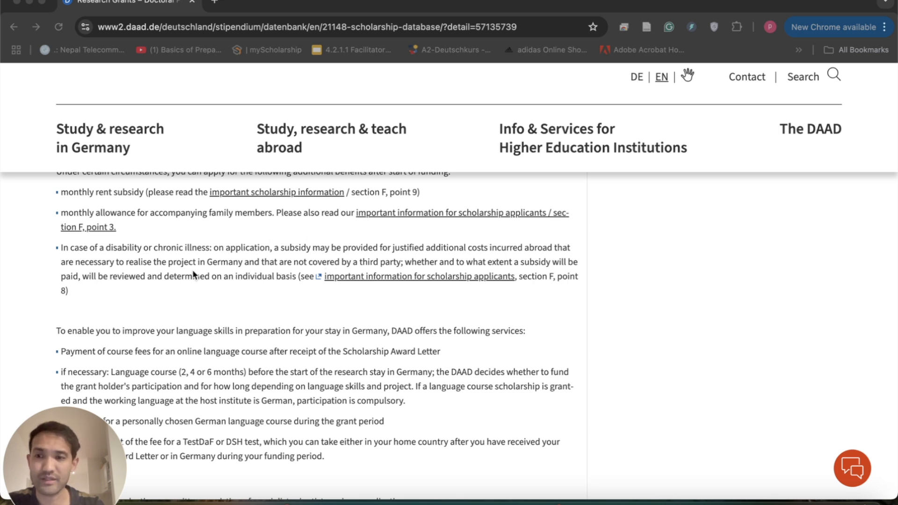
{"action": "mouse_move", "coordinate": [212, 290]}
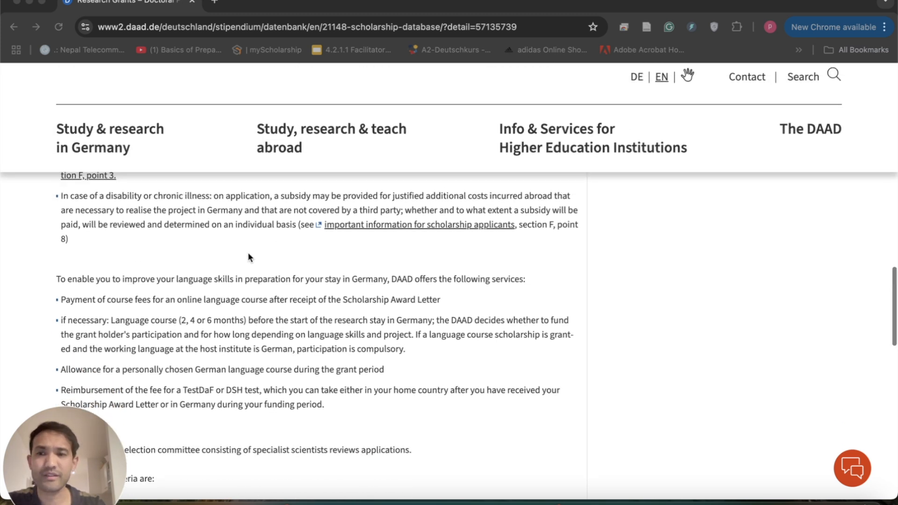
Step: Scroll through the language-course services and selection criteria, then back toward 'Finding Scholarships'
{"action": "scroll", "scroll_direction": "up", "scroll_amount": 3}
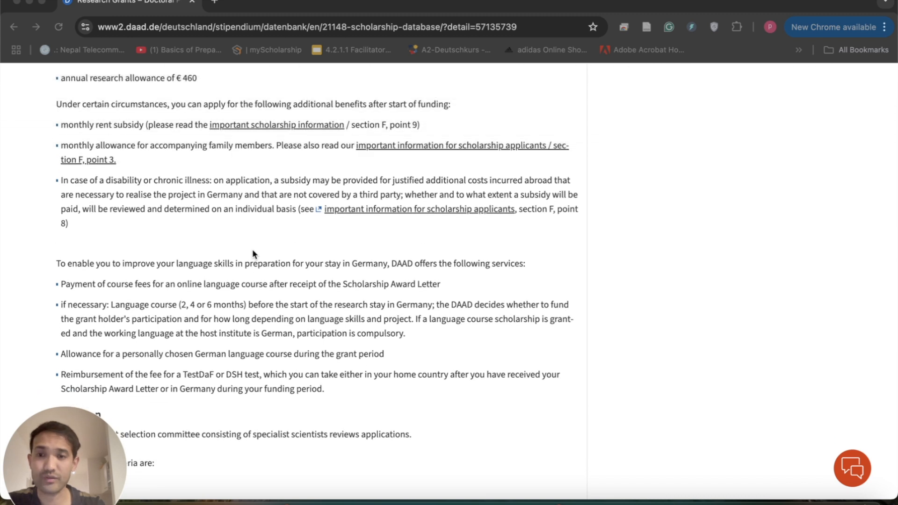
{"action": "mouse_move", "coordinate": [265, 249]}
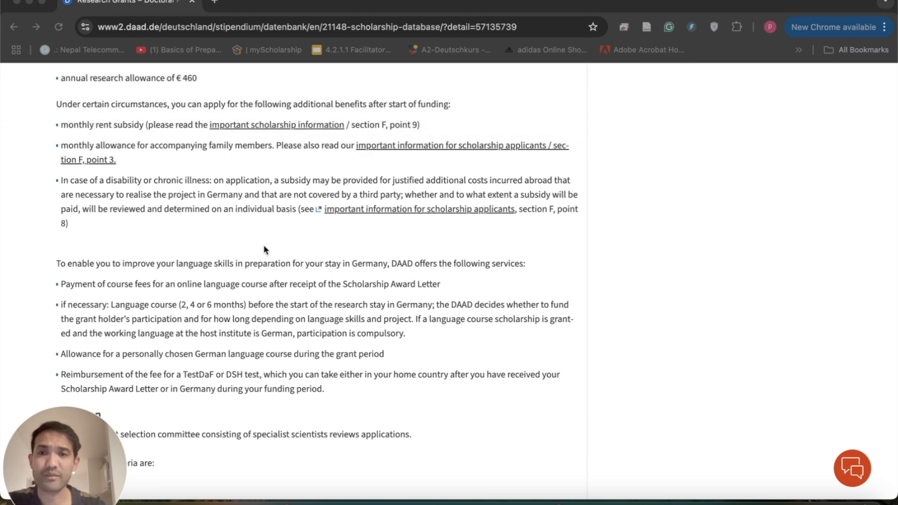
{"action": "scroll", "scroll_direction": "down", "scroll_amount": 3}
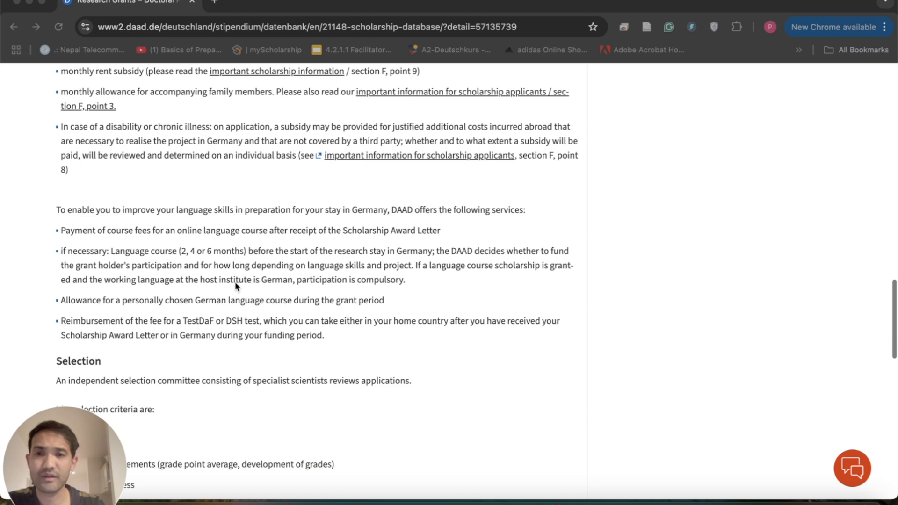
{"action": "scroll", "scroll_direction": "down", "scroll_amount": 3}
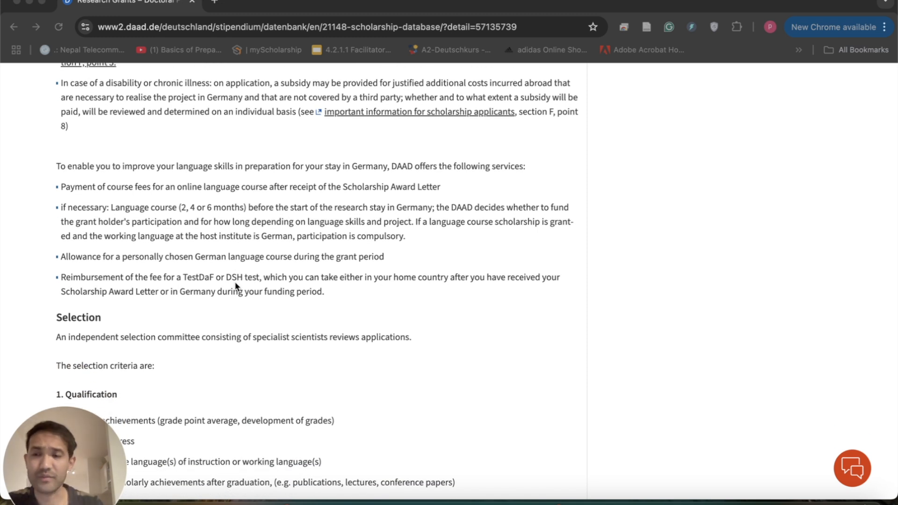
{"action": "scroll", "scroll_direction": "down", "scroll_amount": 3}
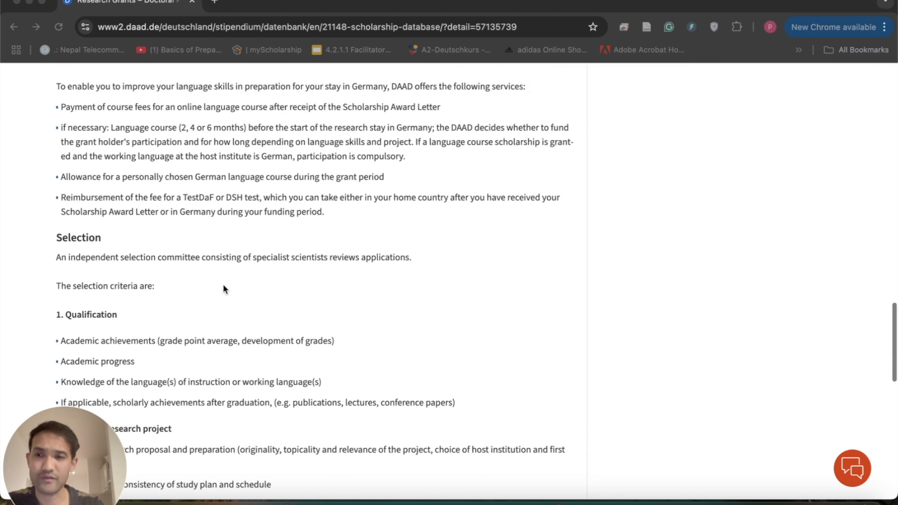
{"action": "scroll", "scroll_direction": "down", "scroll_amount": 3}
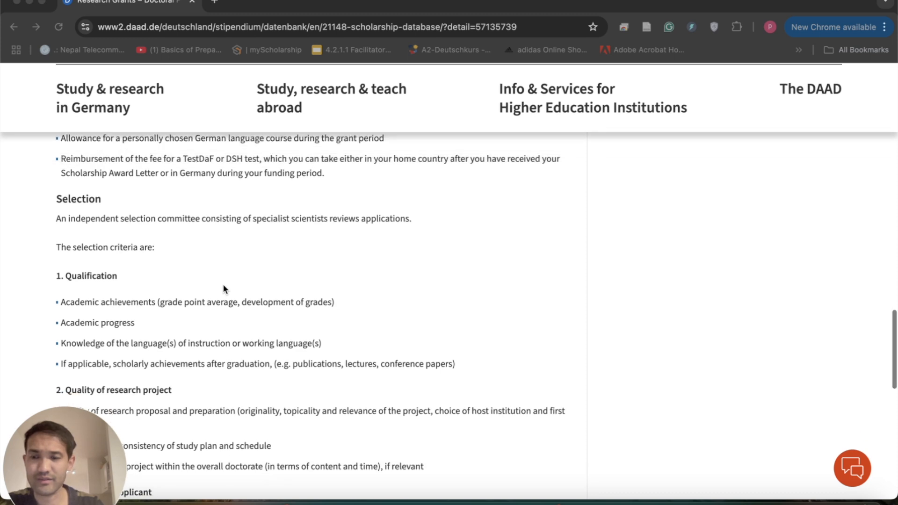
{"action": "scroll", "scroll_direction": "down", "scroll_amount": 3}
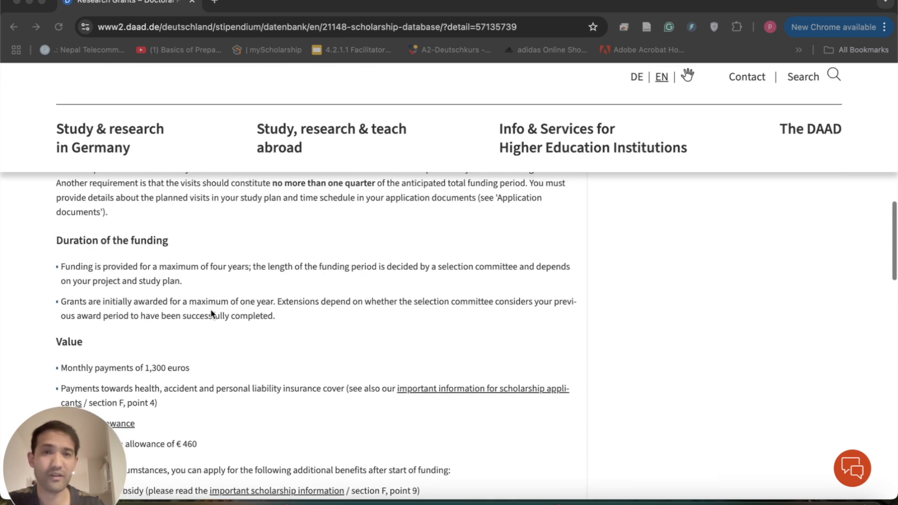
{"action": "scroll", "scroll_direction": "up", "scroll_amount": 3}
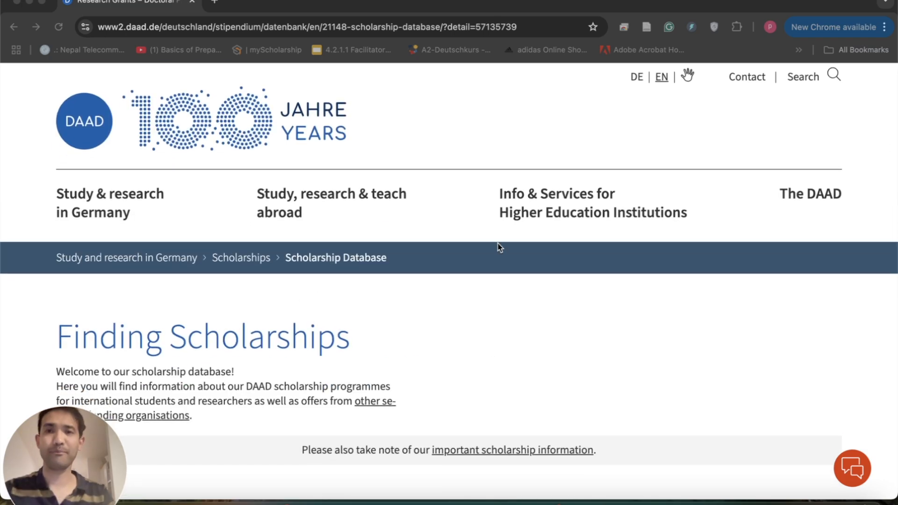